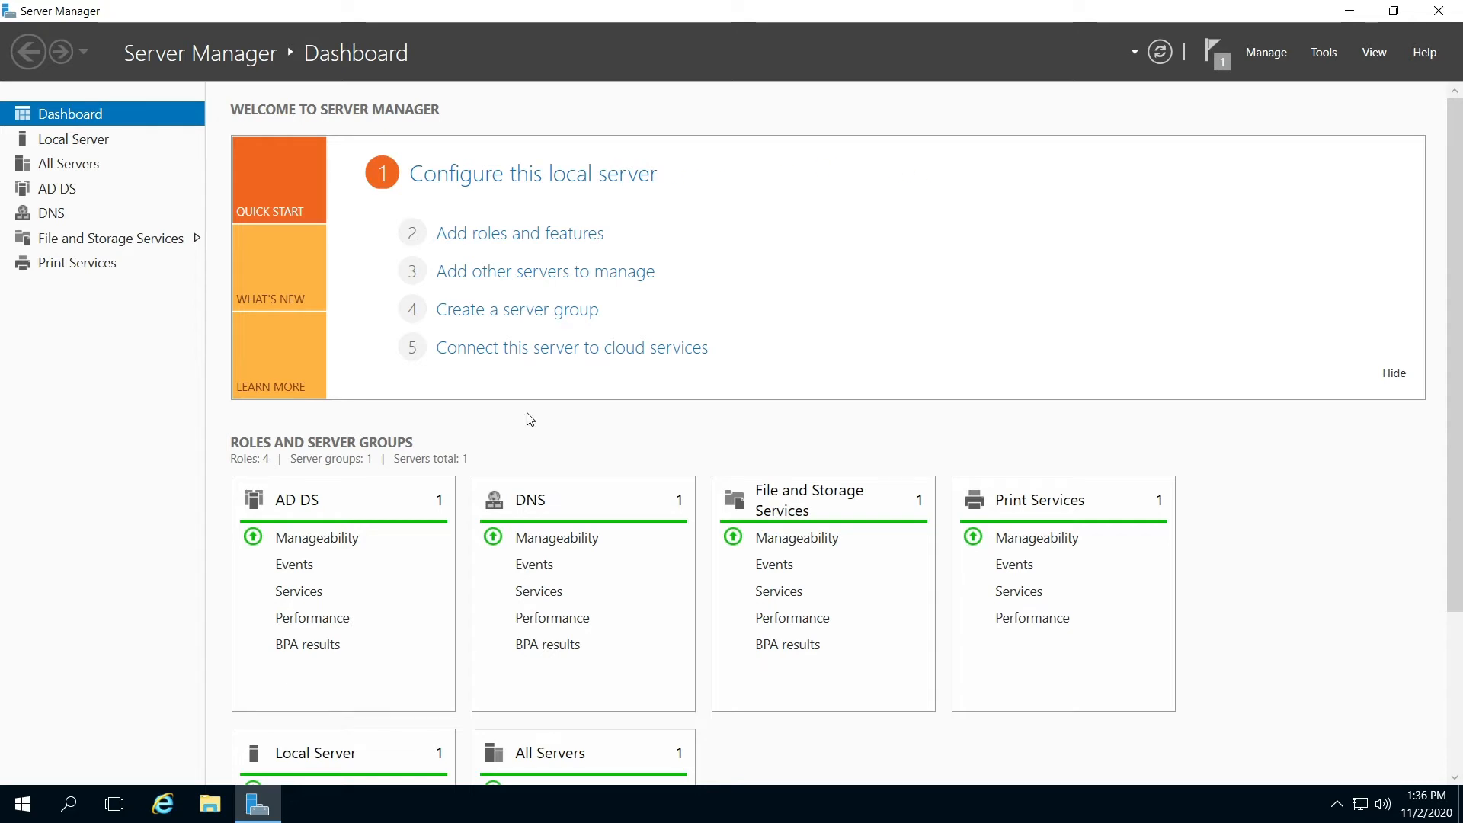
pyautogui.moveTo(523, 413)
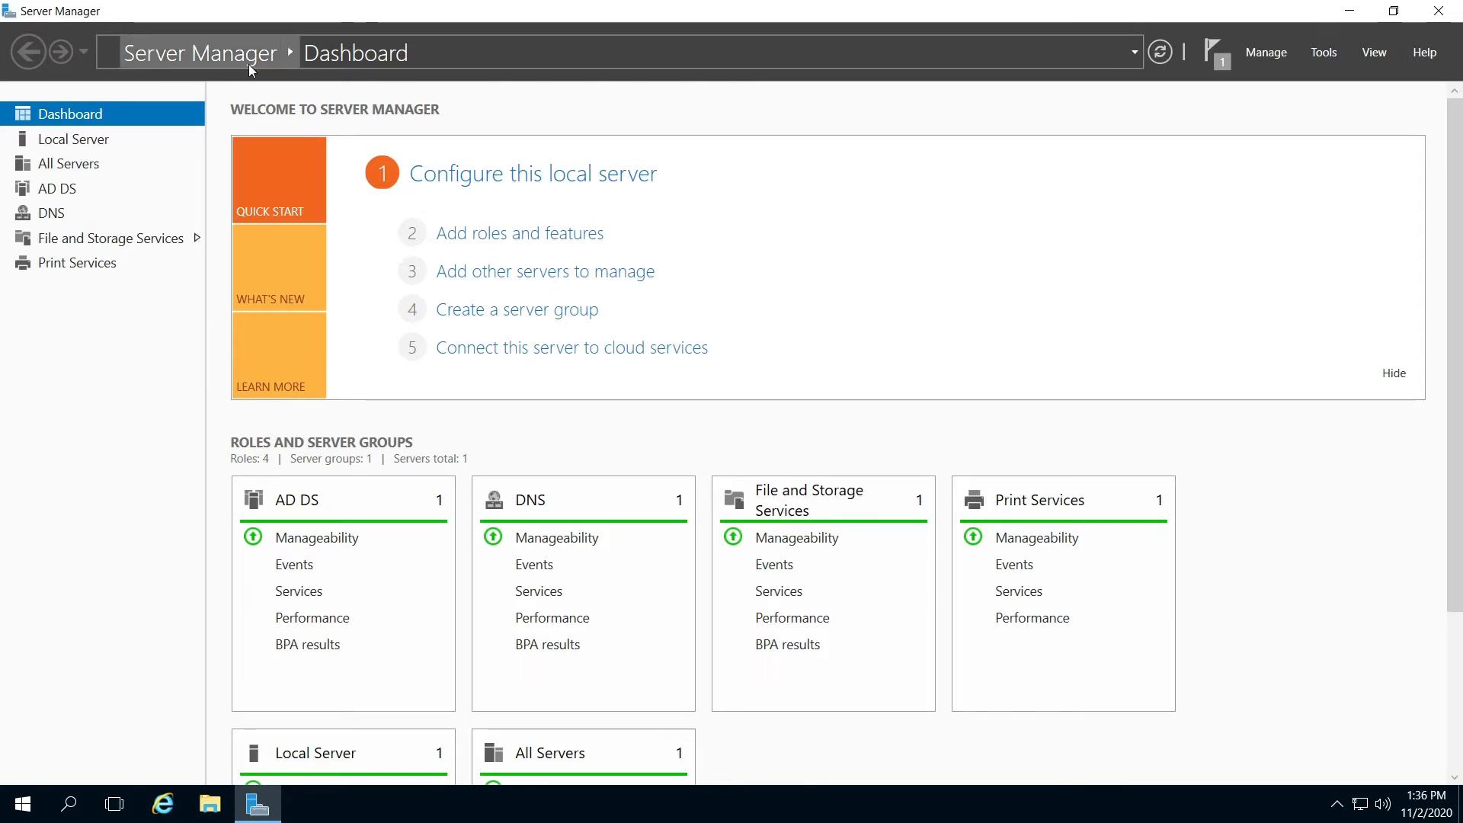
pyautogui.moveTo(1322, 52)
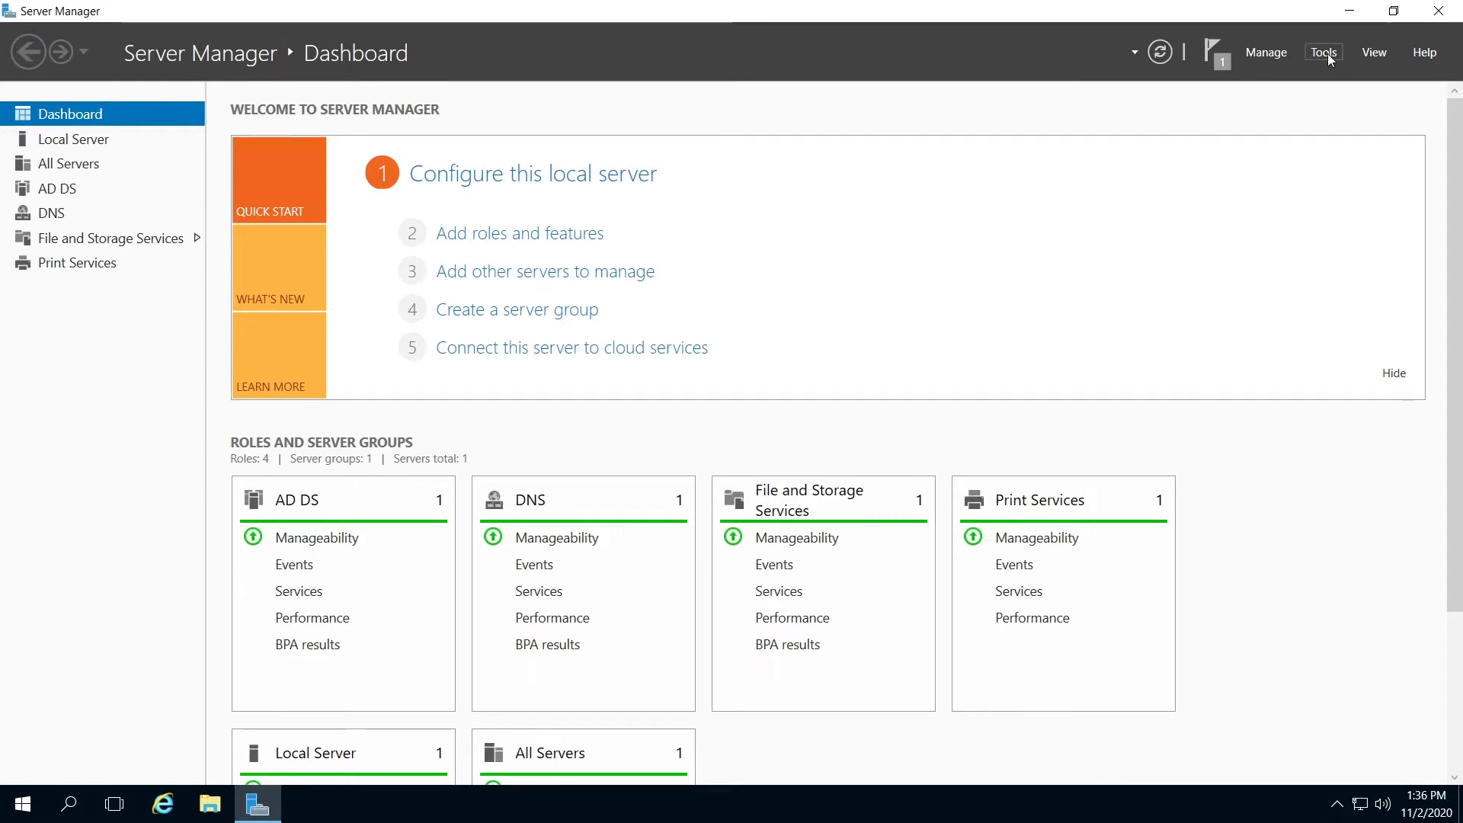
# - Show Server Manager's Tools list of administrative consoles
pyautogui.click(1322, 52)
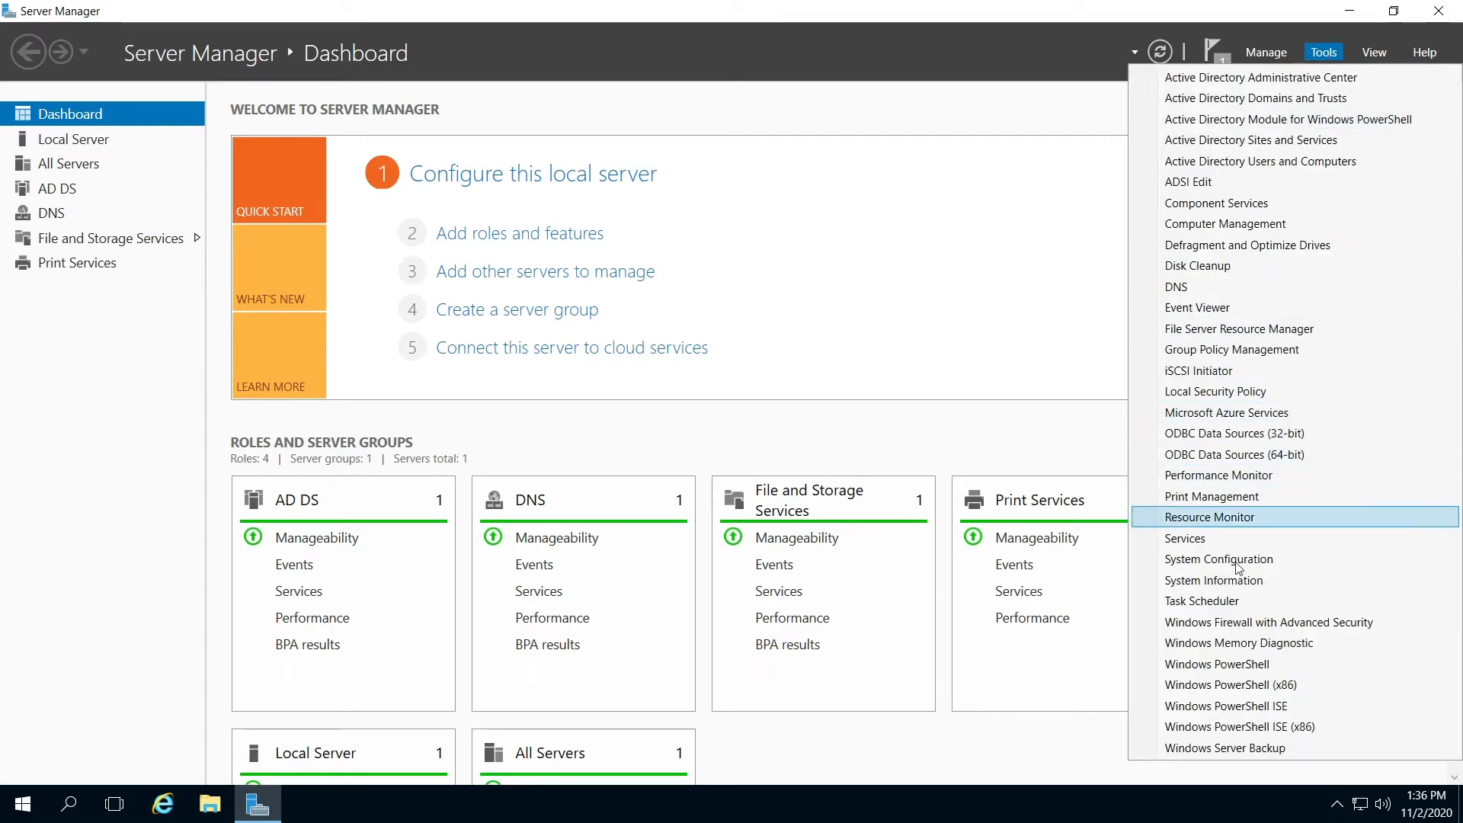
pyautogui.moveTo(1232, 539)
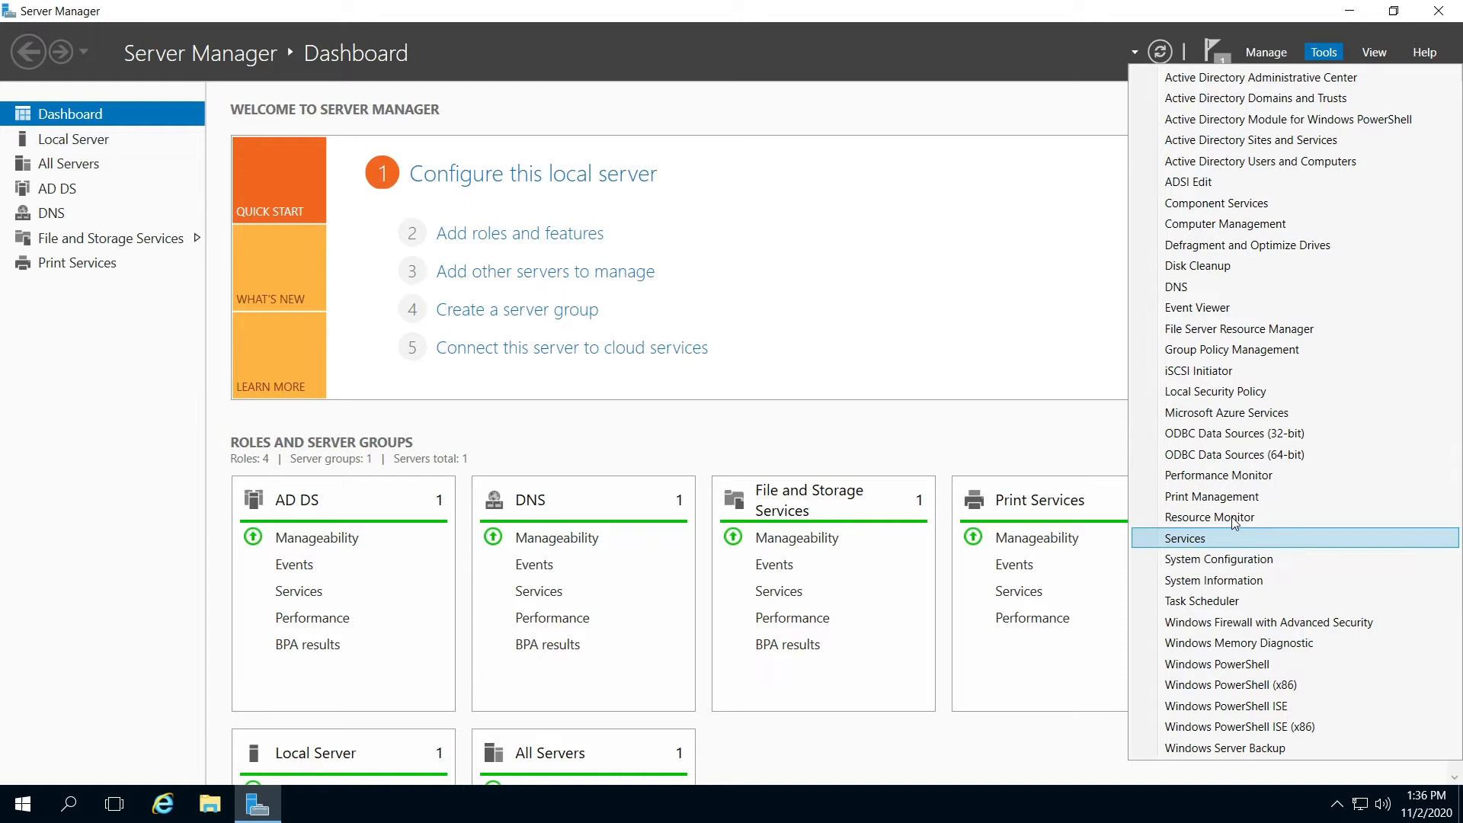
# - Launch Print Management and bring up the Brother Color Leg Type1 printer's commands
pyautogui.click(1182, 538)
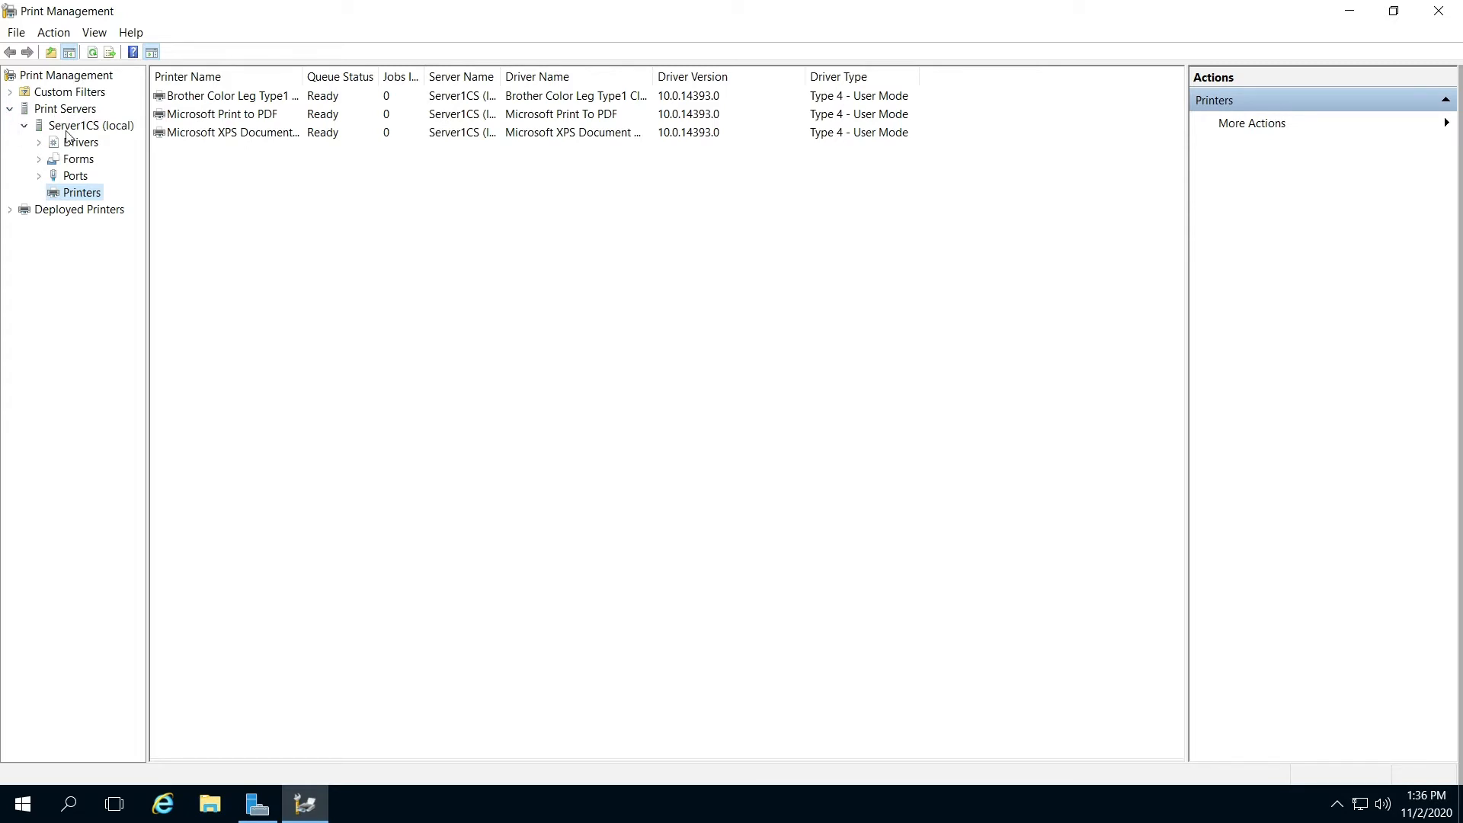
pyautogui.moveTo(80, 180)
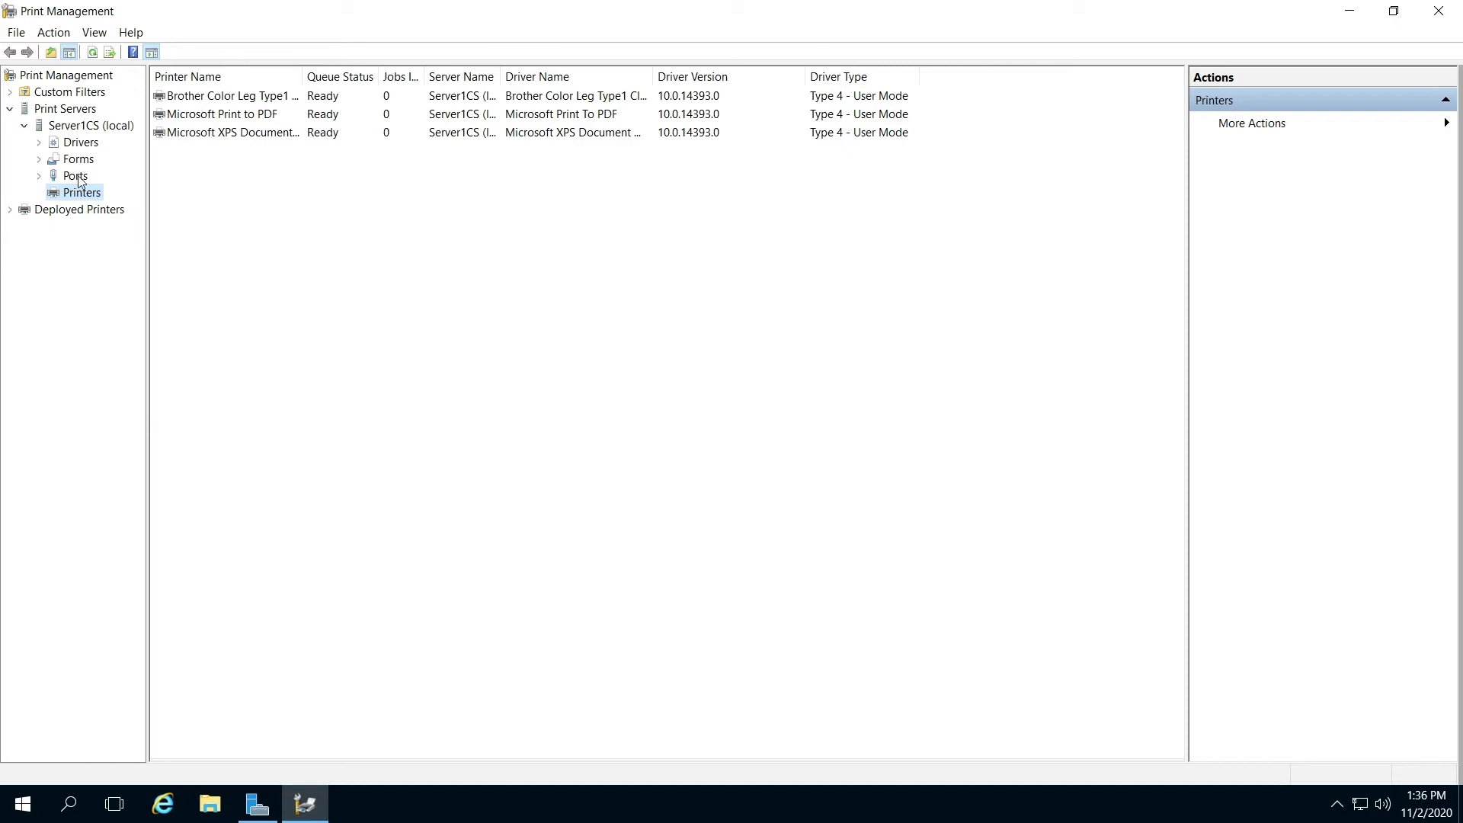
pyautogui.moveTo(275, 108)
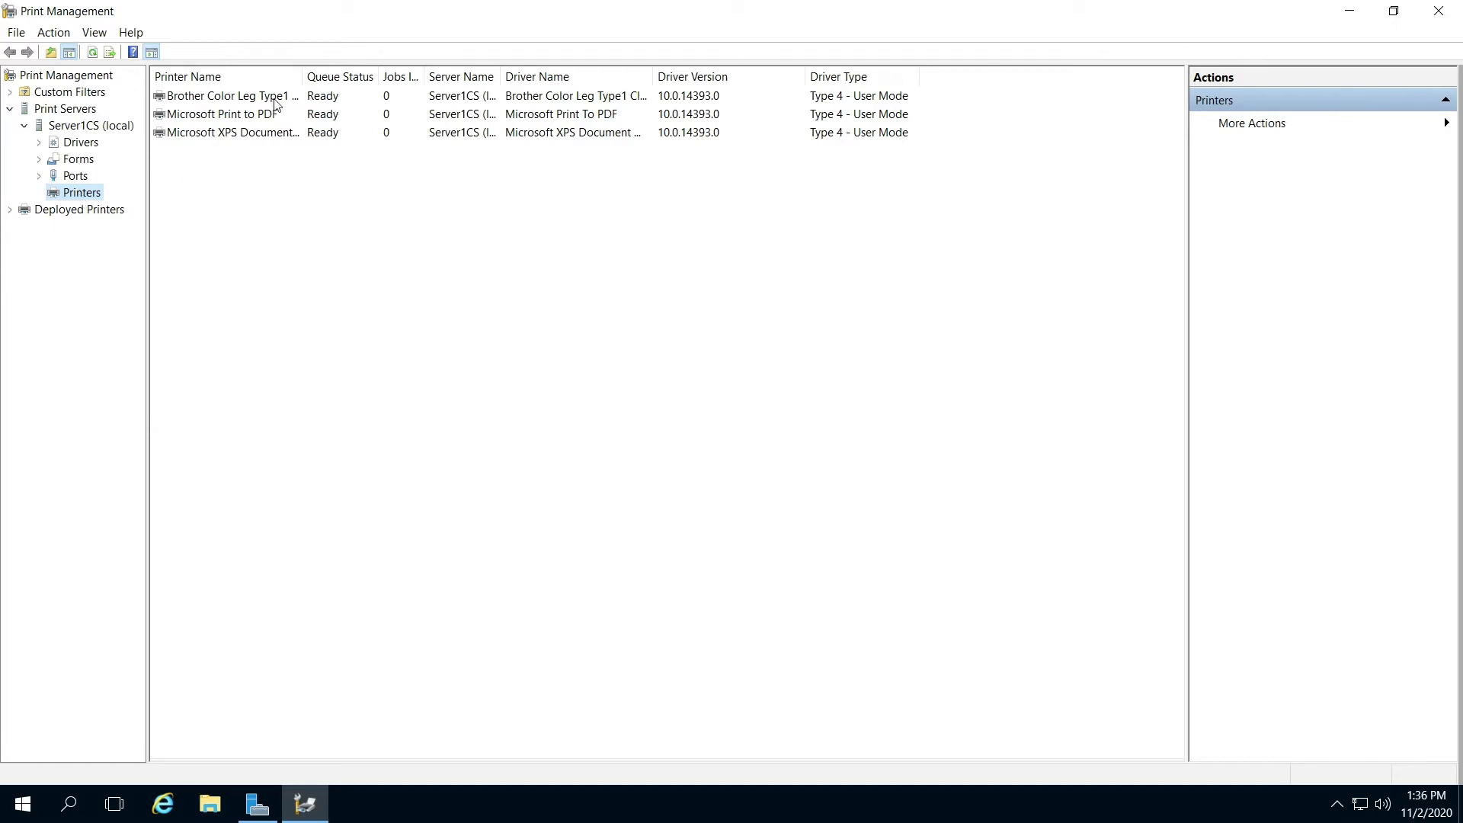
pyautogui.rightClick(227, 94)
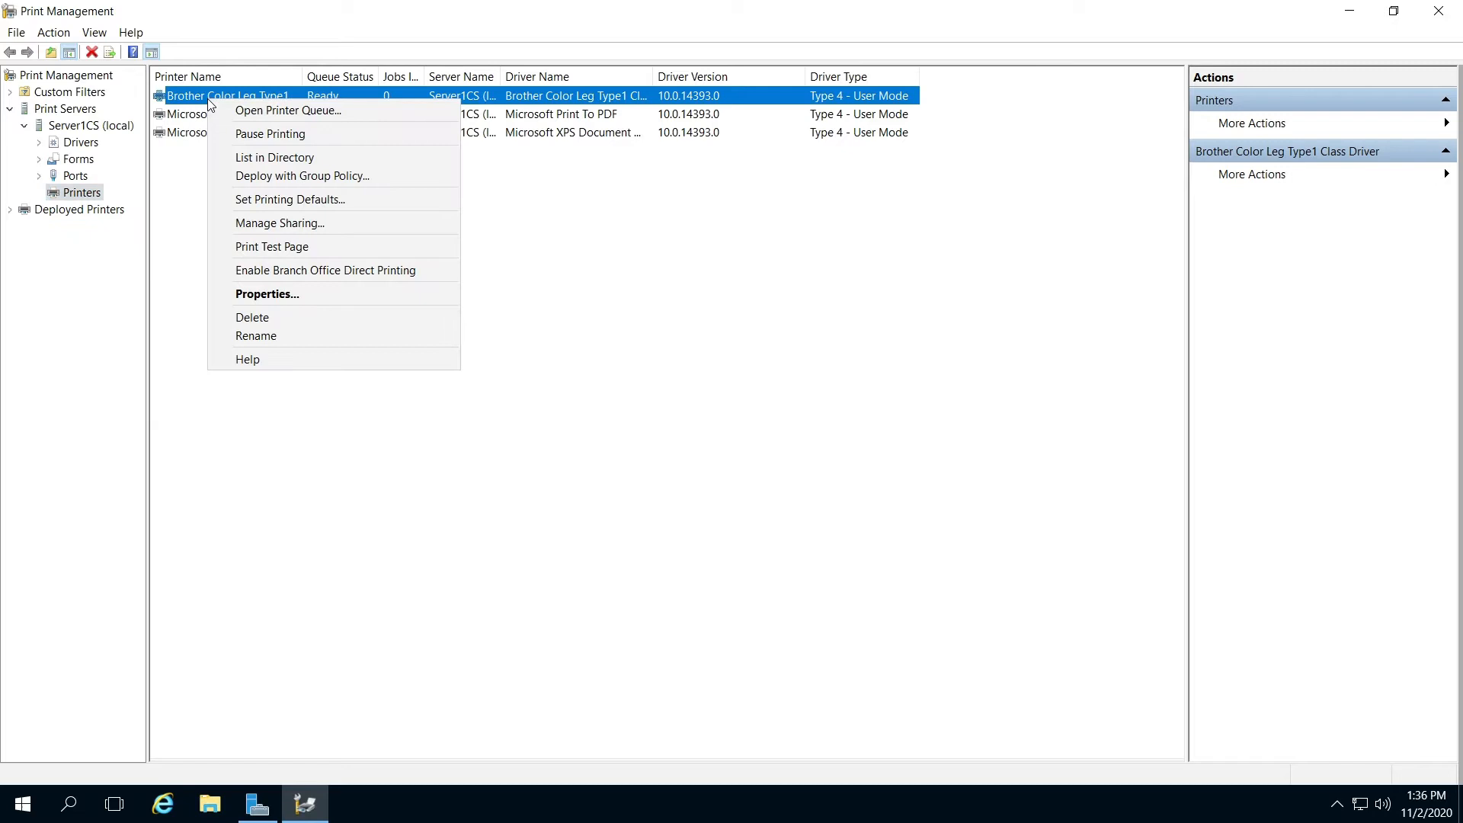
pyautogui.moveTo(266, 295)
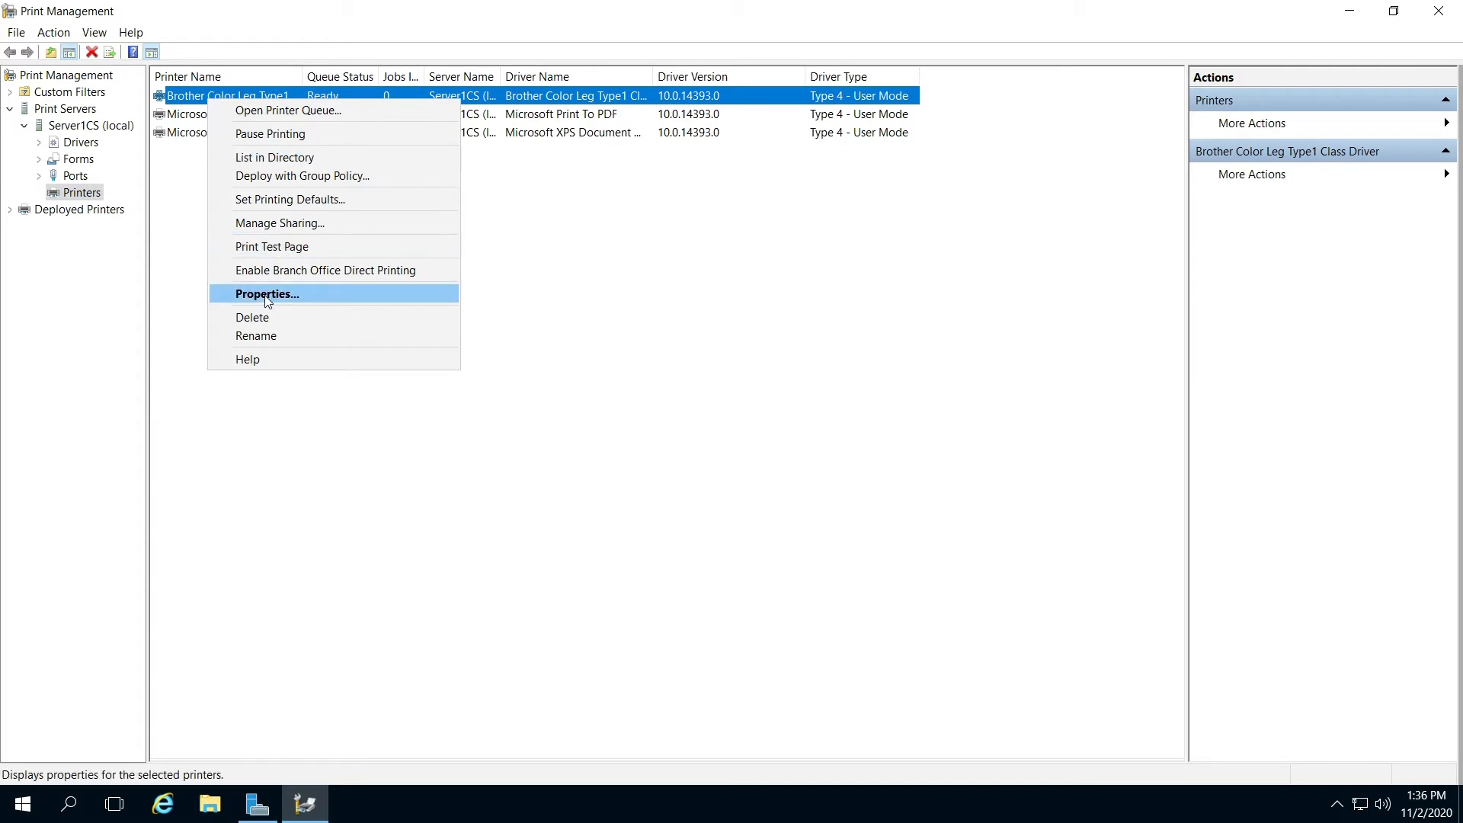
# - Show the Brother printer's Security permissions (Everyone allowed to print) with the dialog moved higher
pyautogui.click(265, 292)
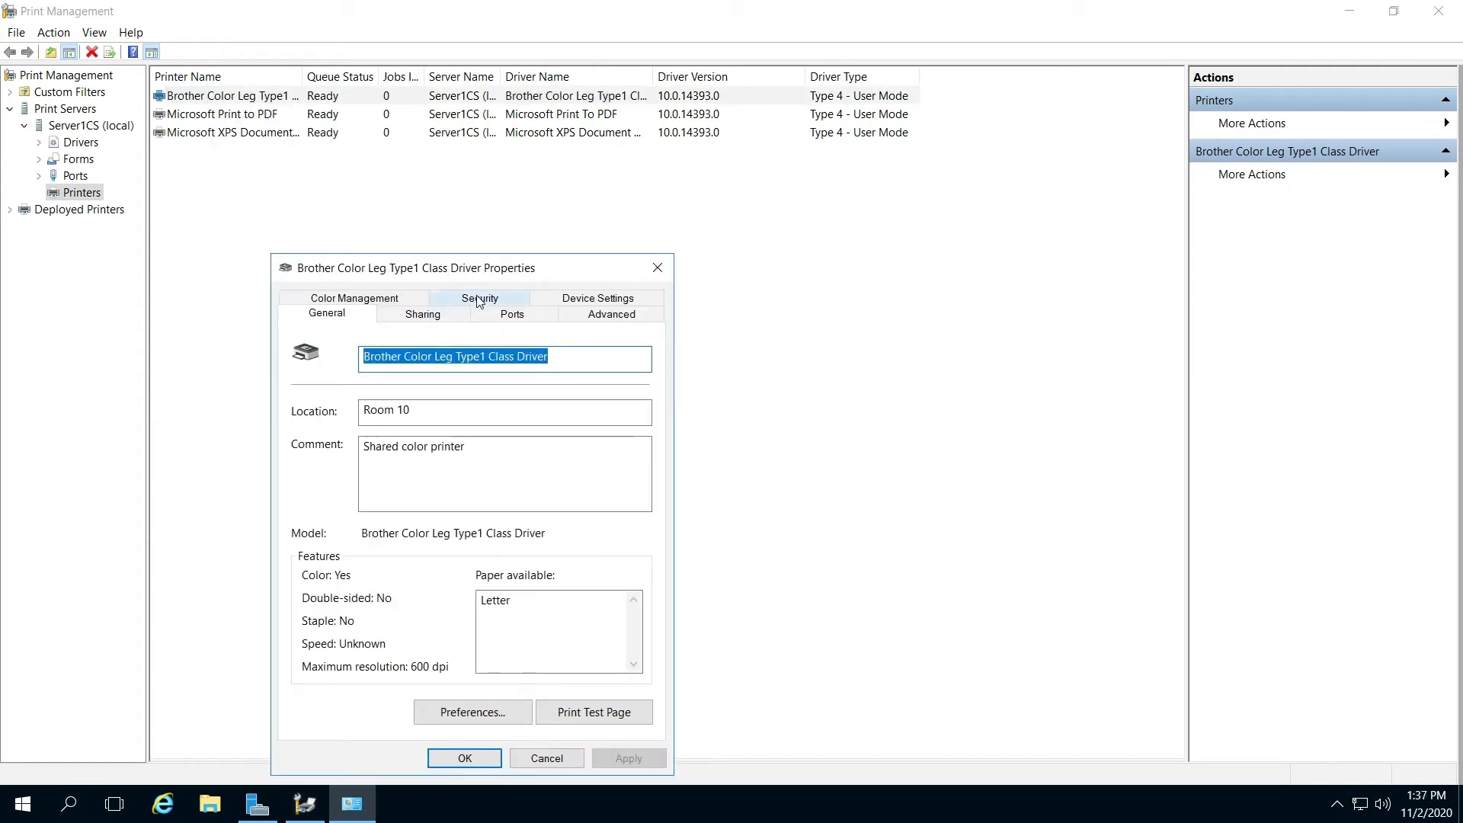
pyautogui.click(478, 297)
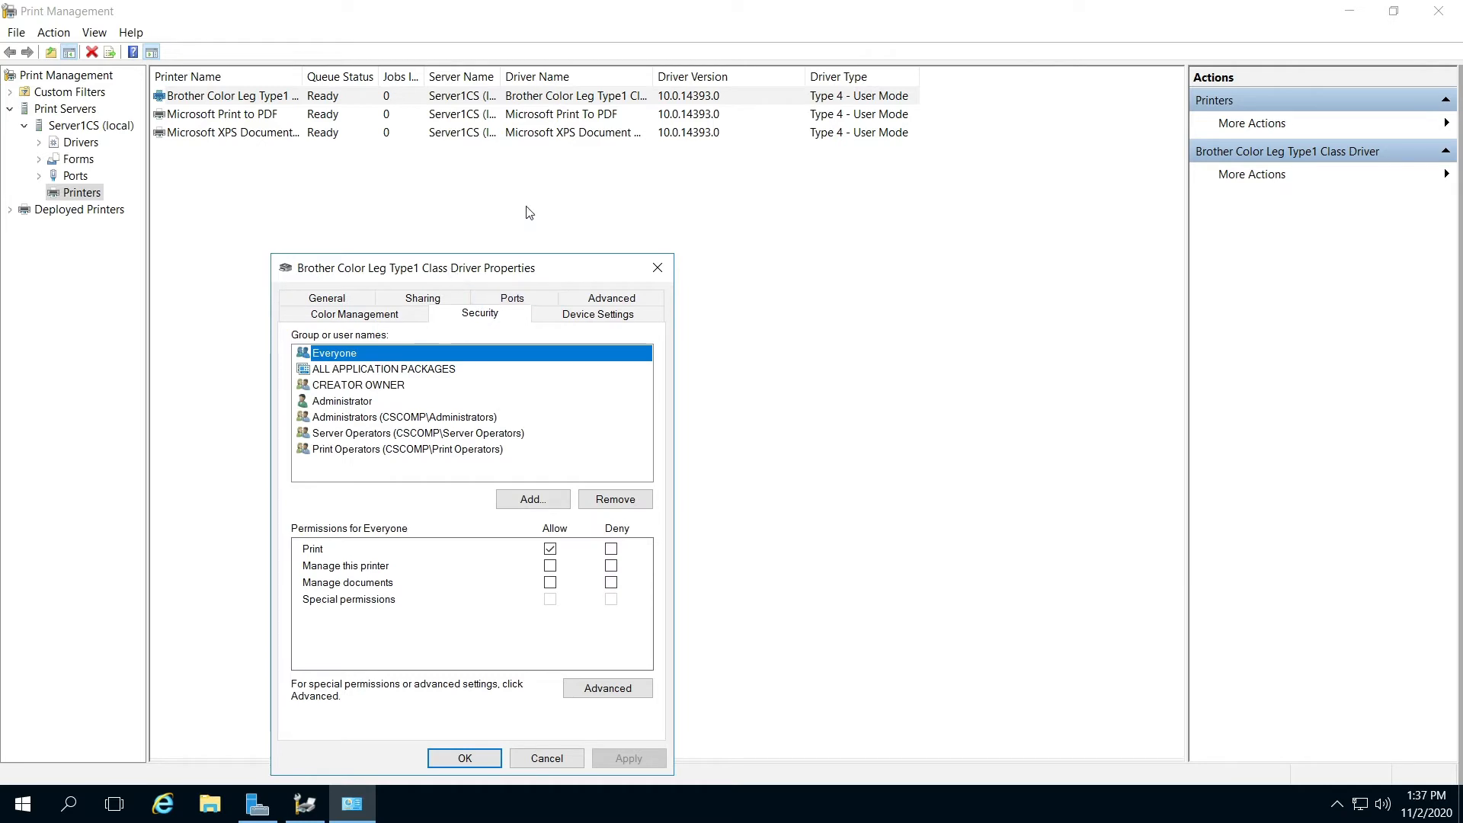
pyautogui.moveTo(414, 268); pyautogui.dragTo(521, 134)
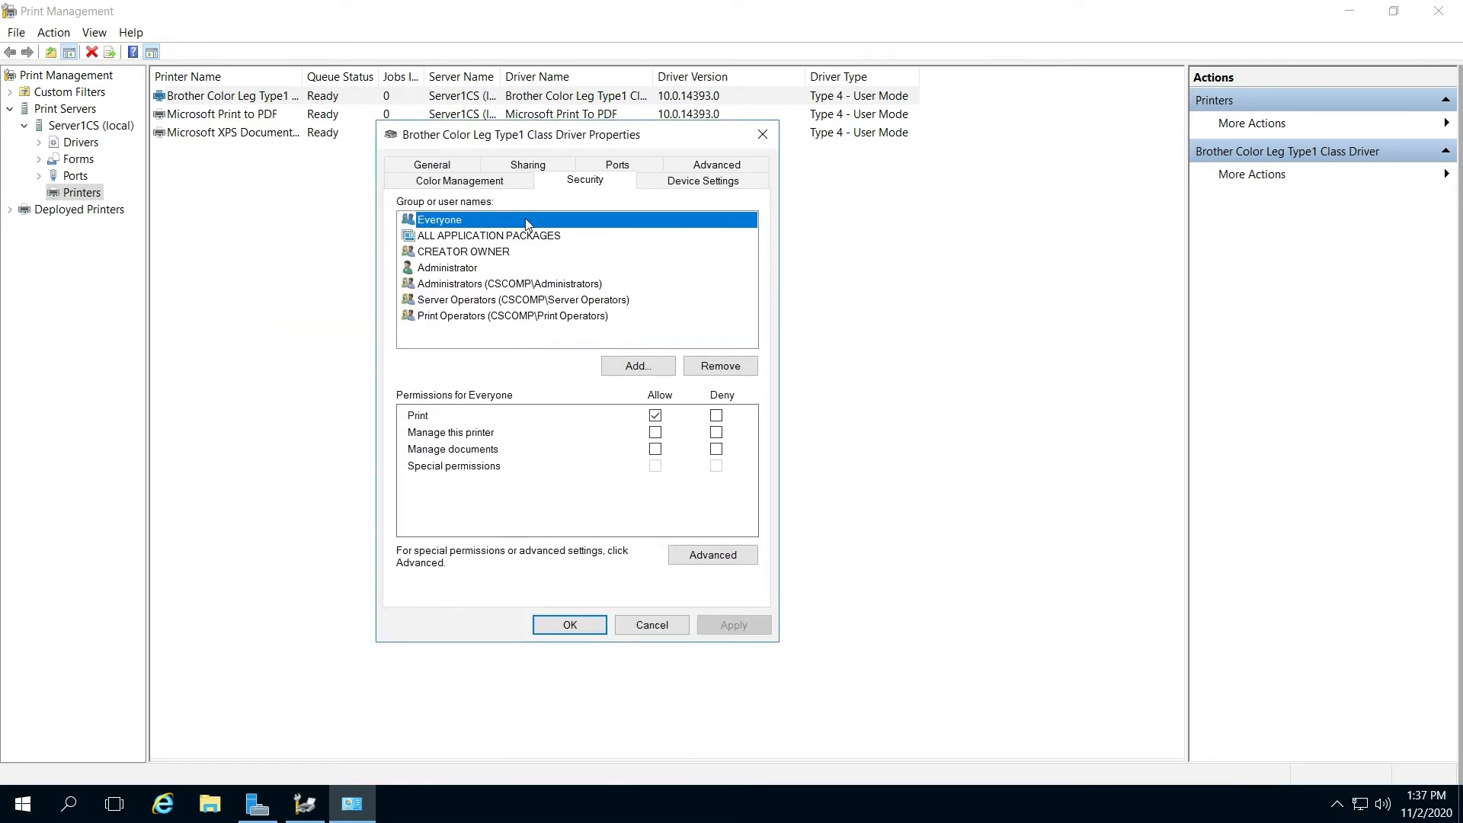
pyautogui.moveTo(485, 253)
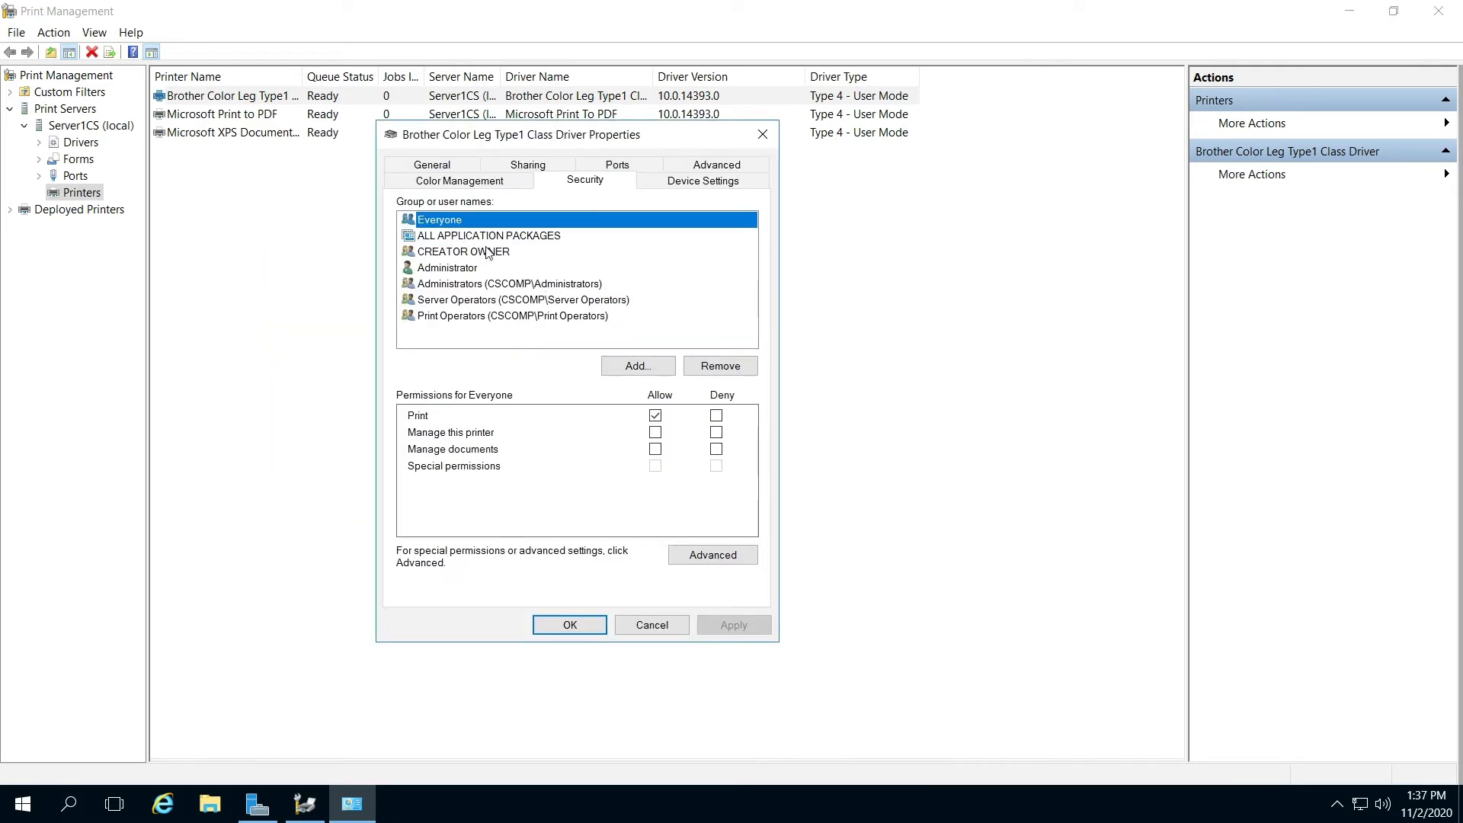
pyautogui.moveTo(631, 346)
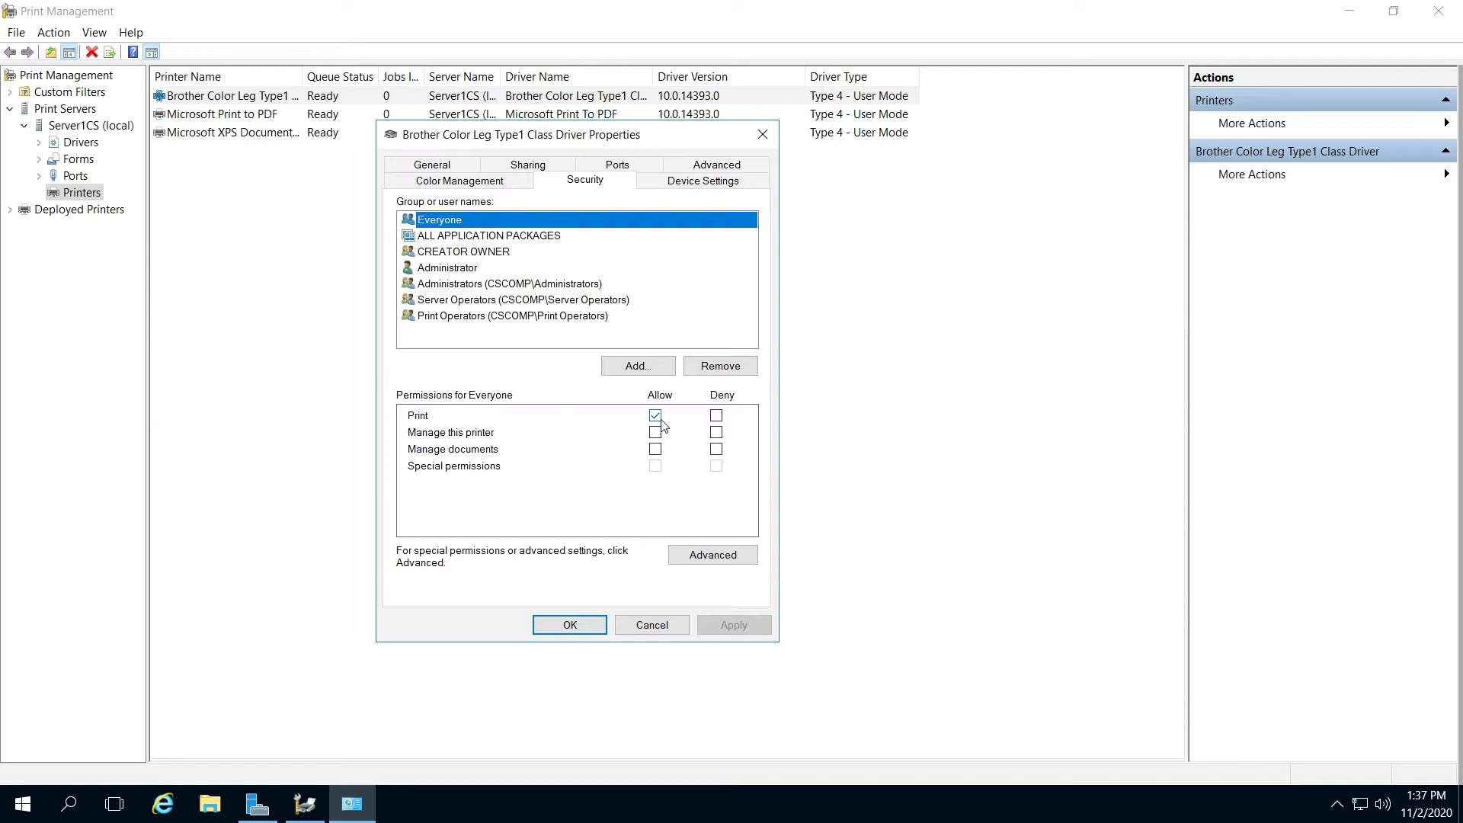
pyautogui.moveTo(670, 427)
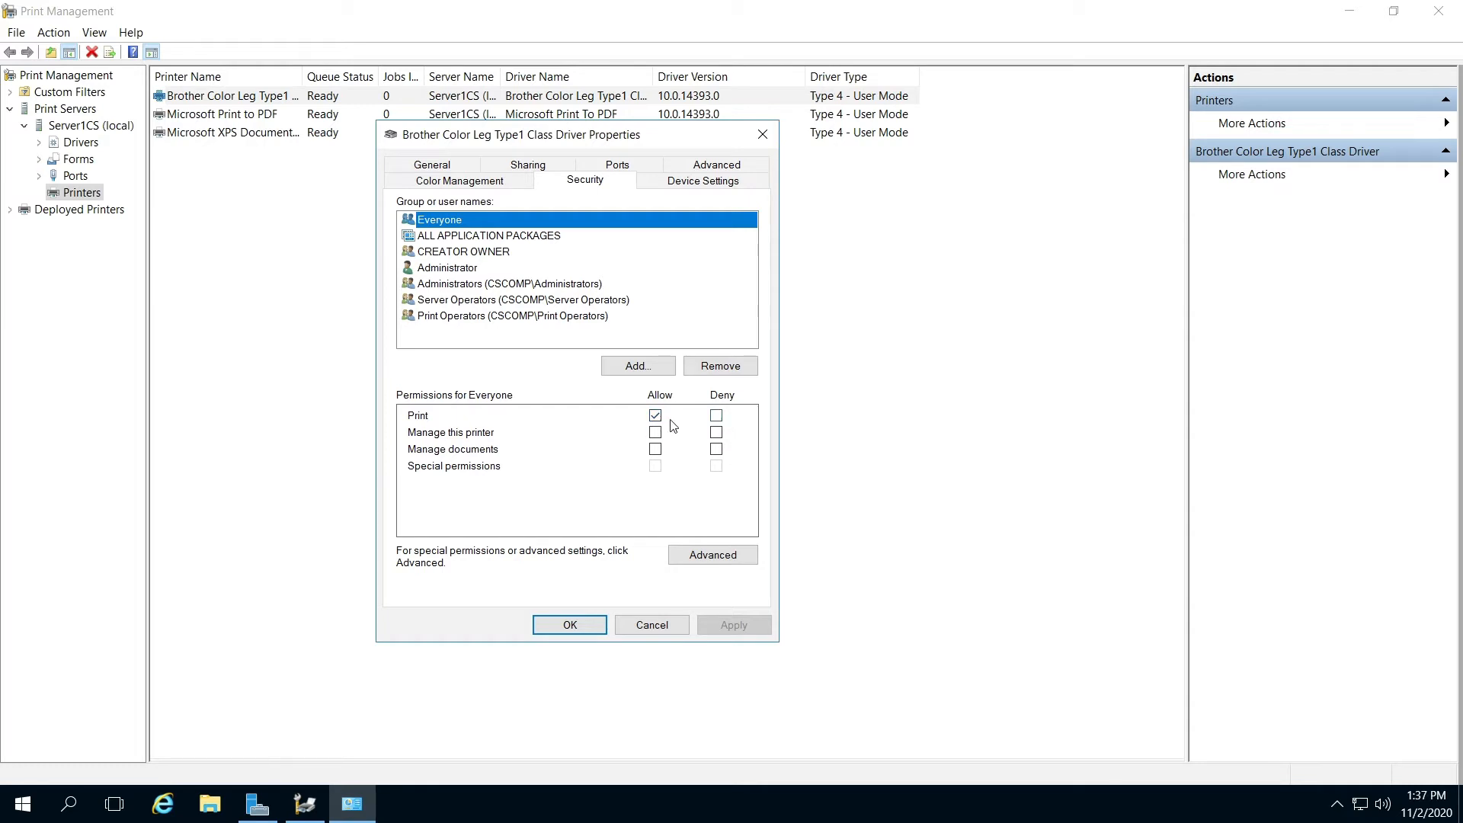
pyautogui.moveTo(485, 499)
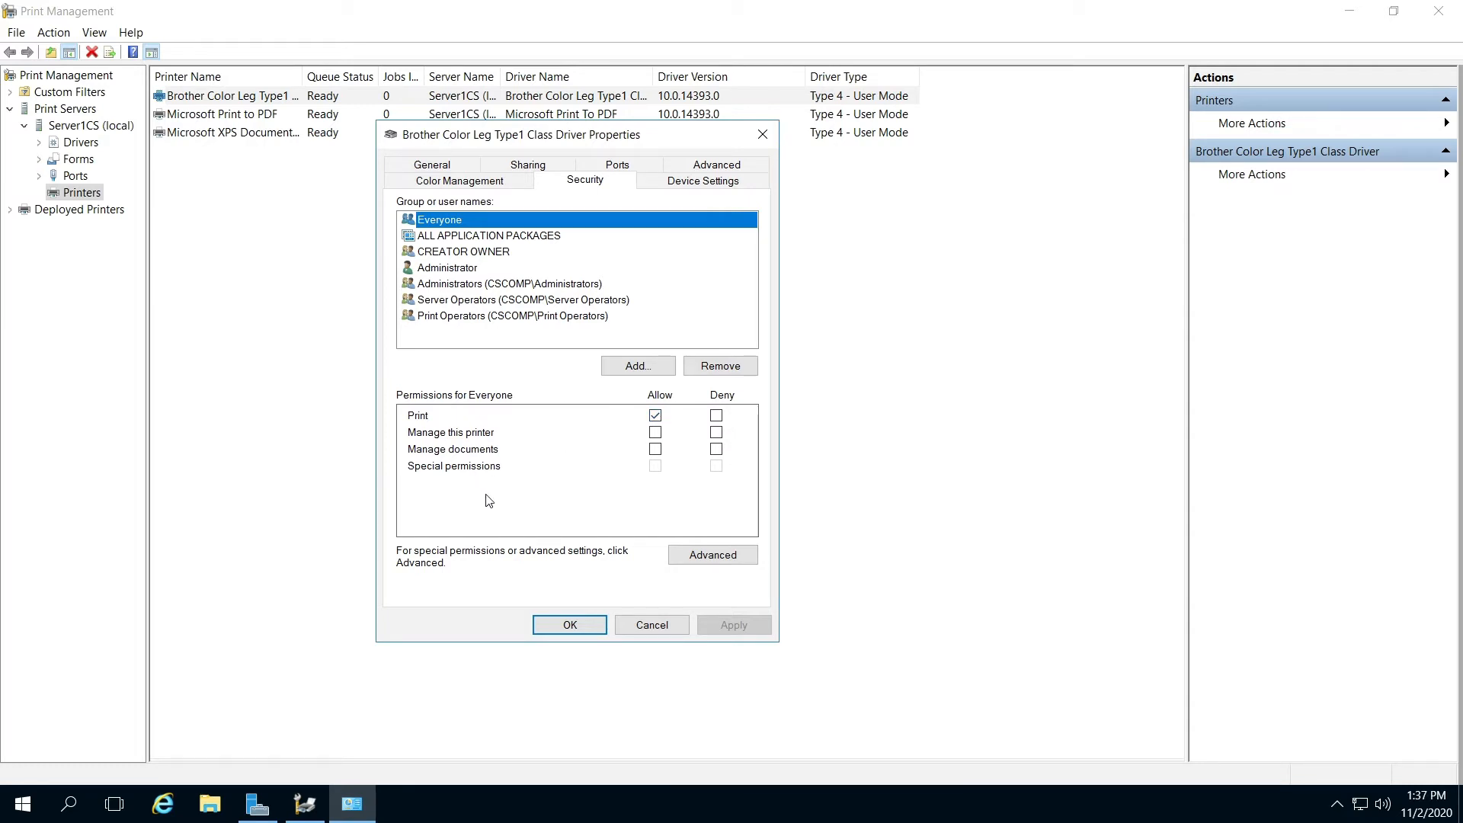
pyautogui.moveTo(670, 573)
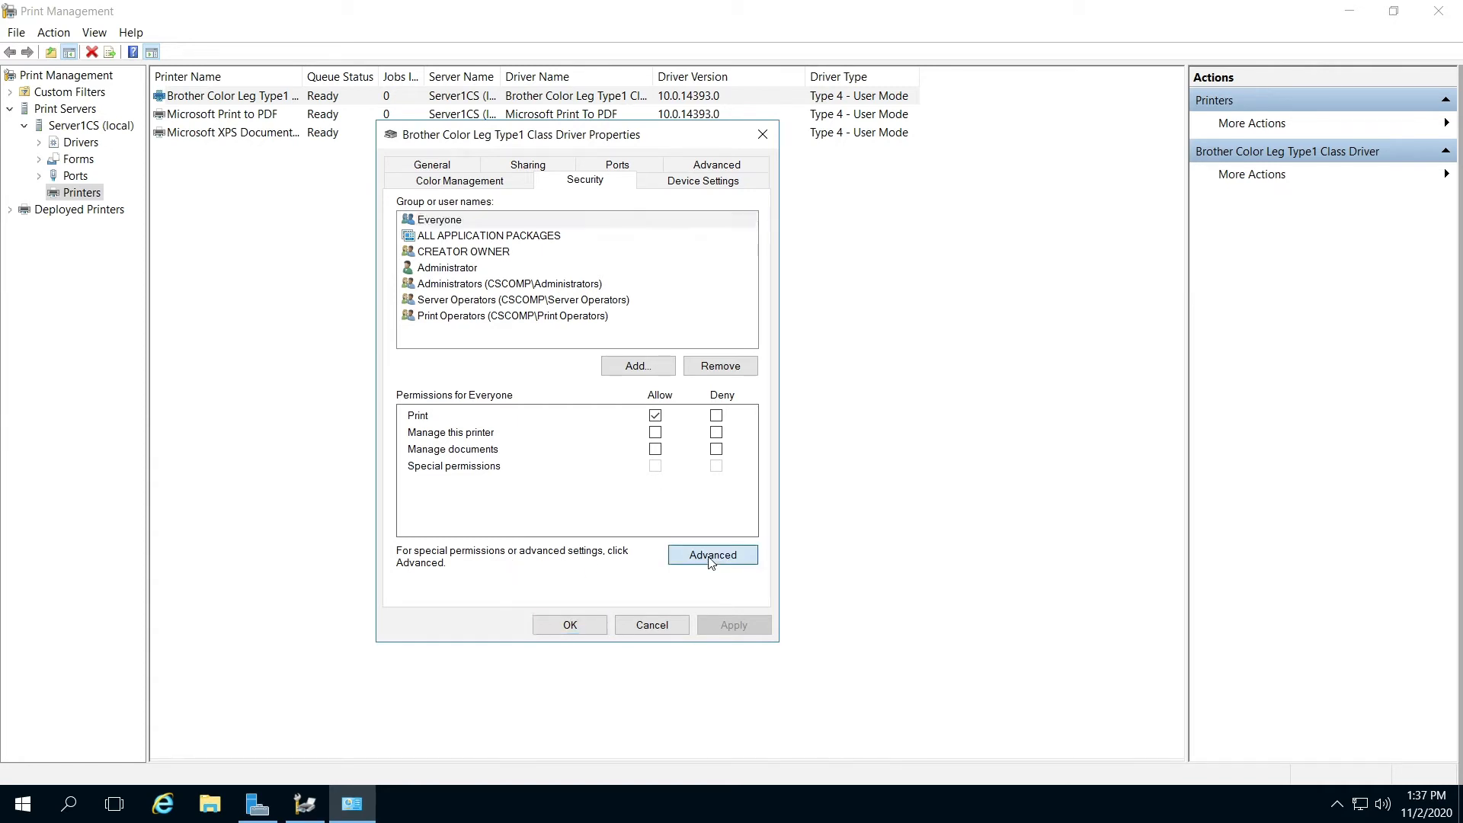
# - Show the Brother printer's Advanced Security Settings on Auditing, listing the DomainLocalMgrsCS Success entry
pyautogui.click(711, 554)
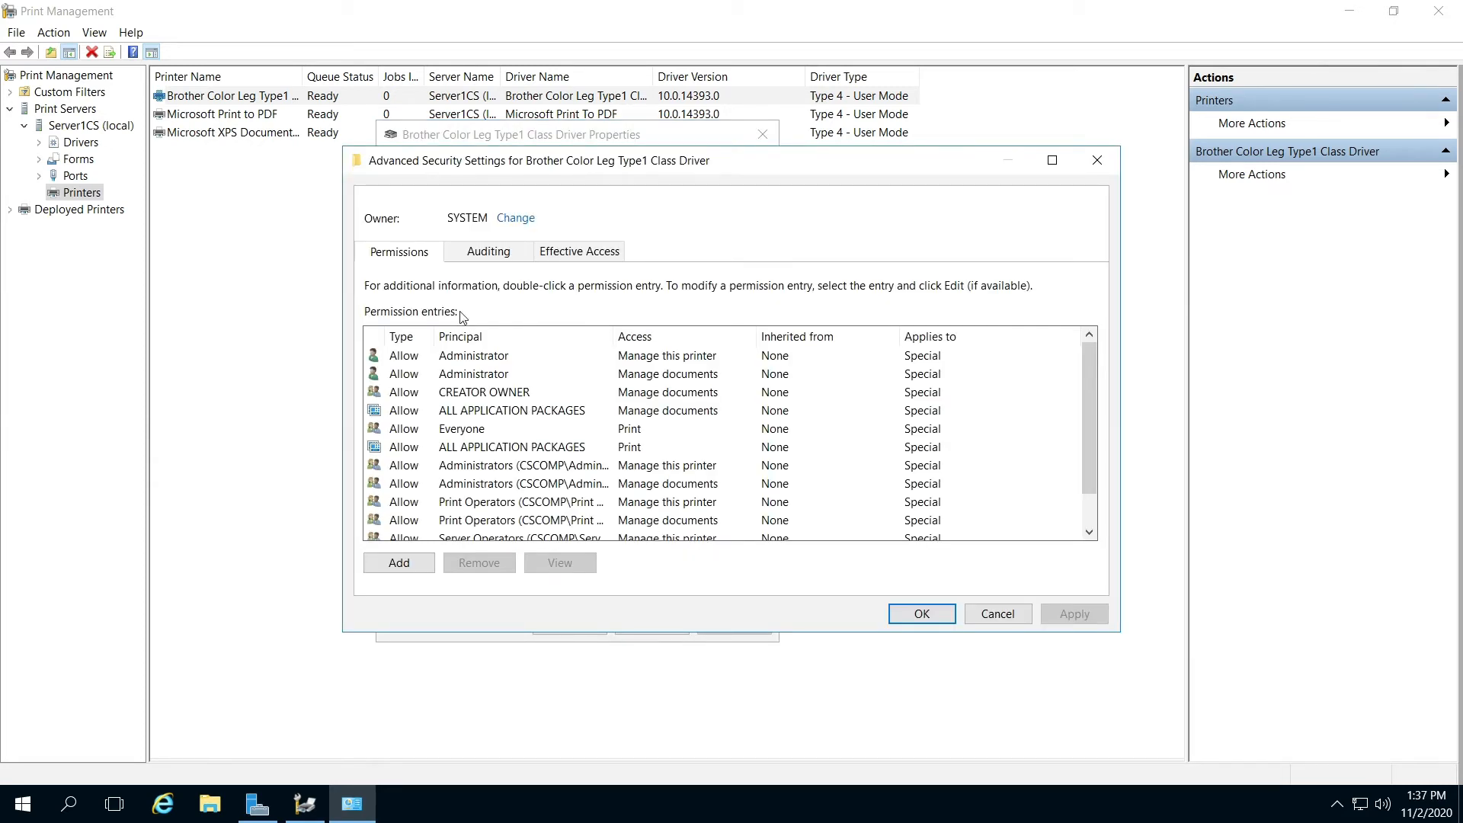
pyautogui.moveTo(474, 267)
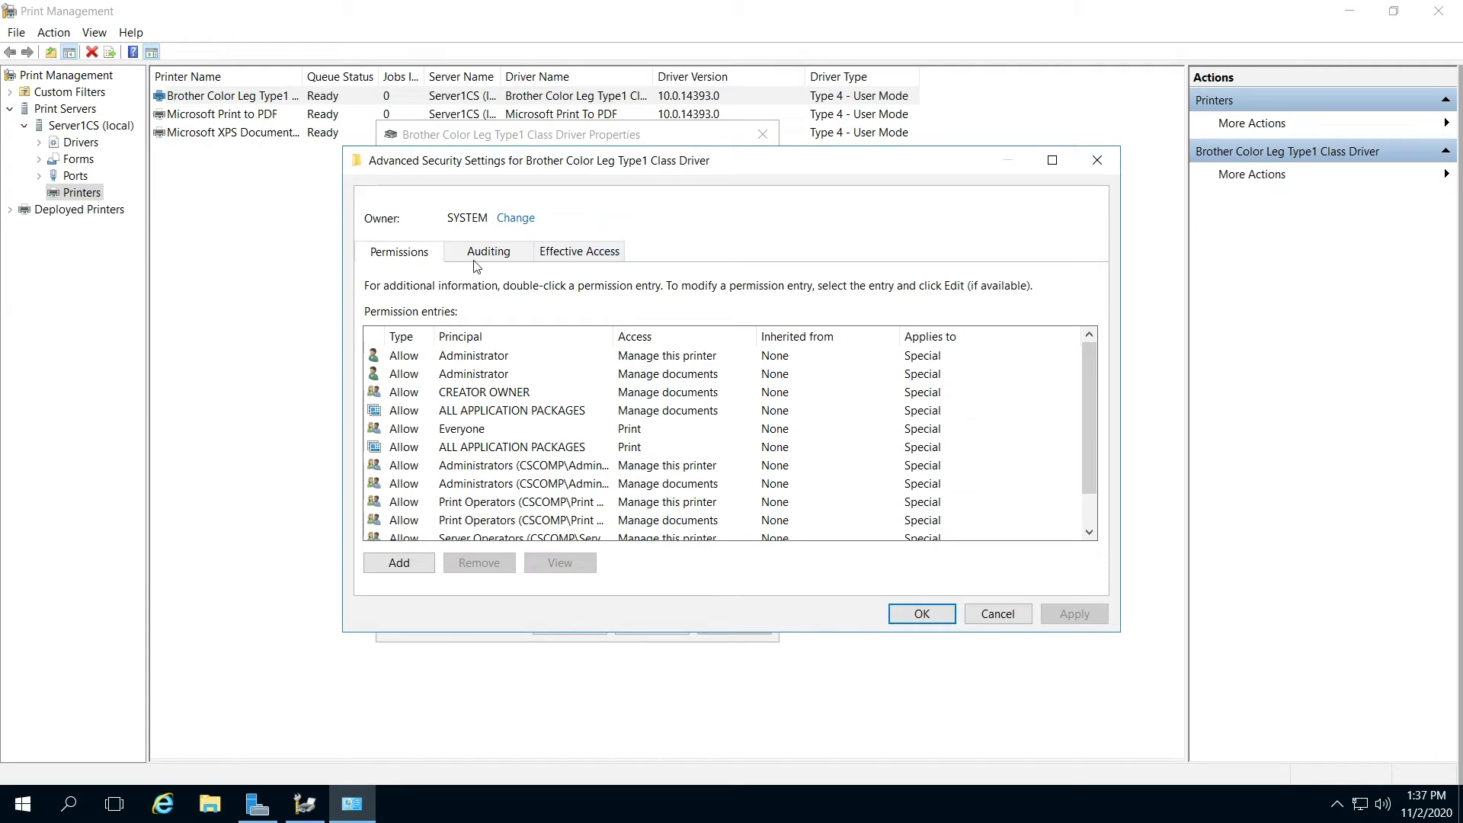
pyautogui.click(487, 251)
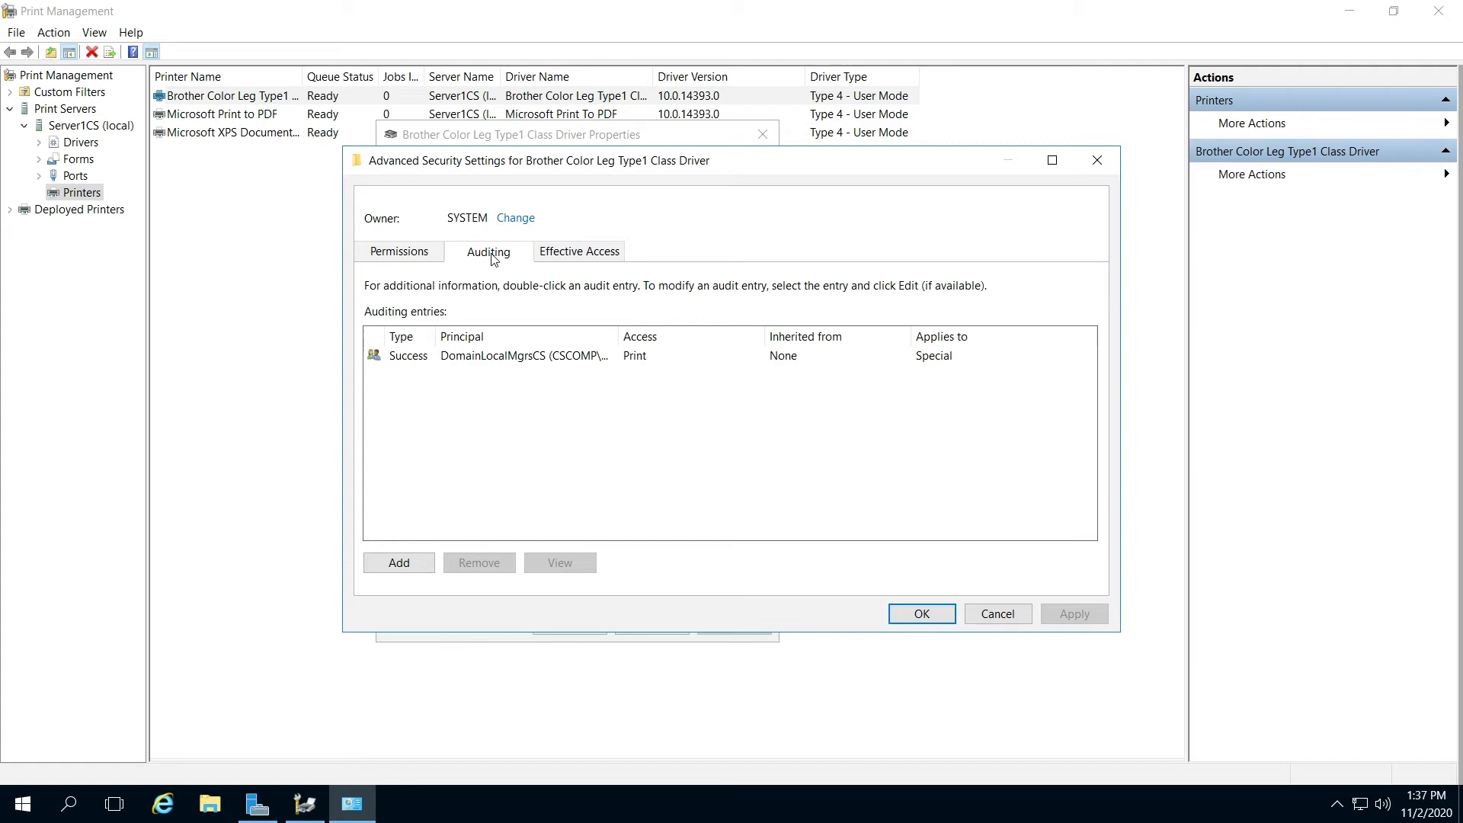
pyautogui.moveTo(420, 576)
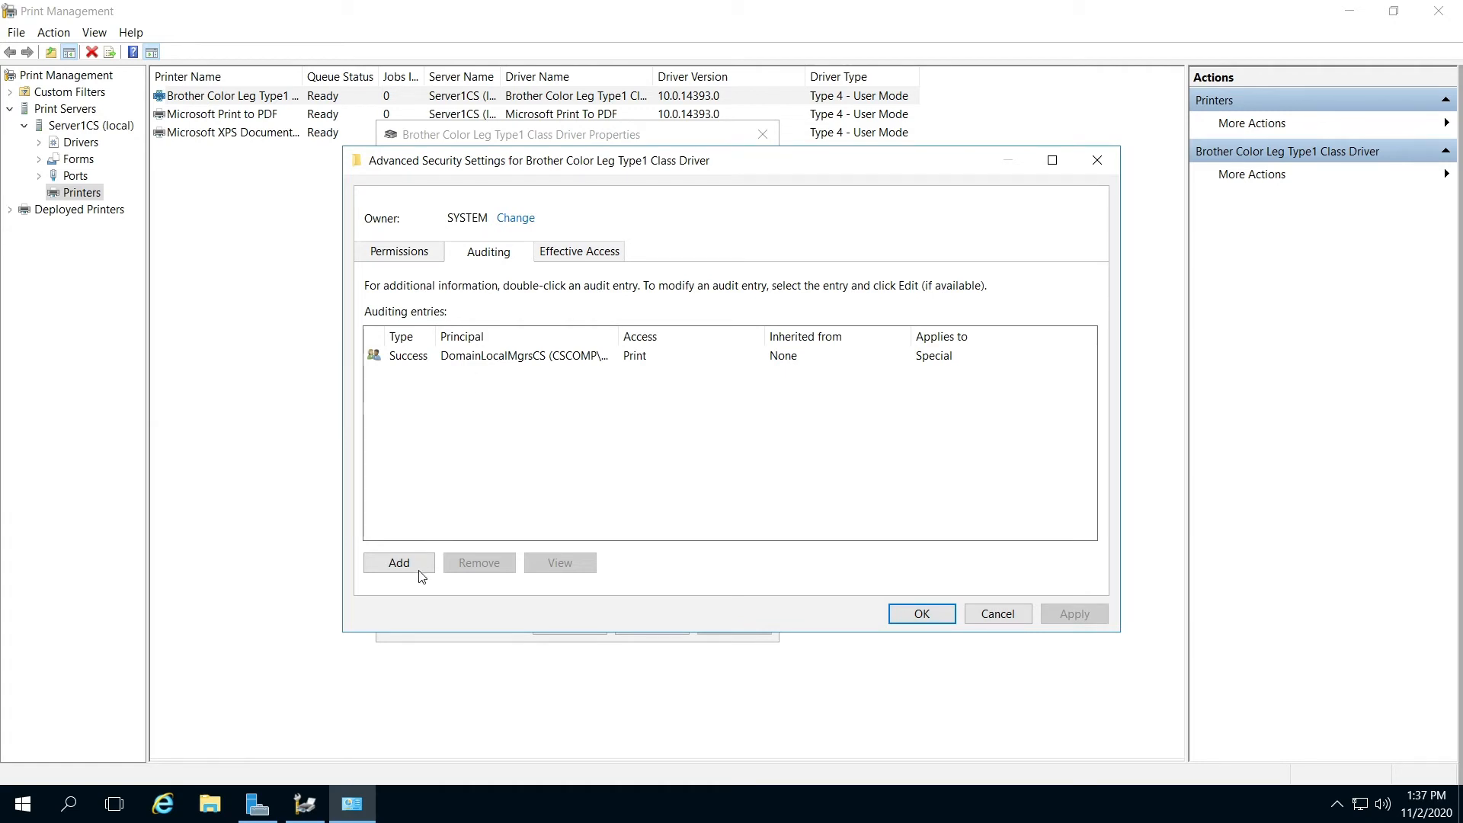
pyautogui.moveTo(421, 544)
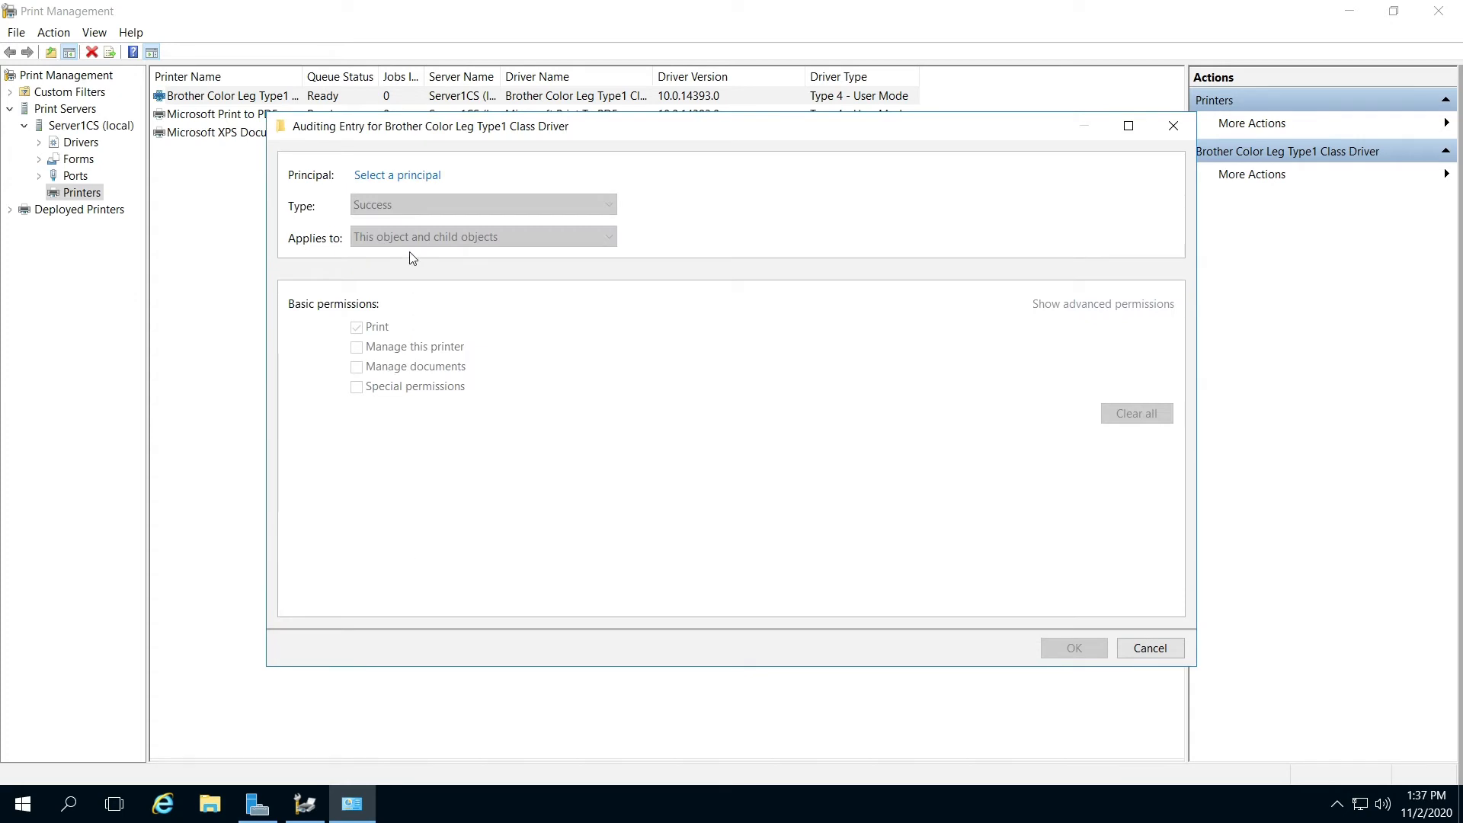
pyautogui.moveTo(404, 181)
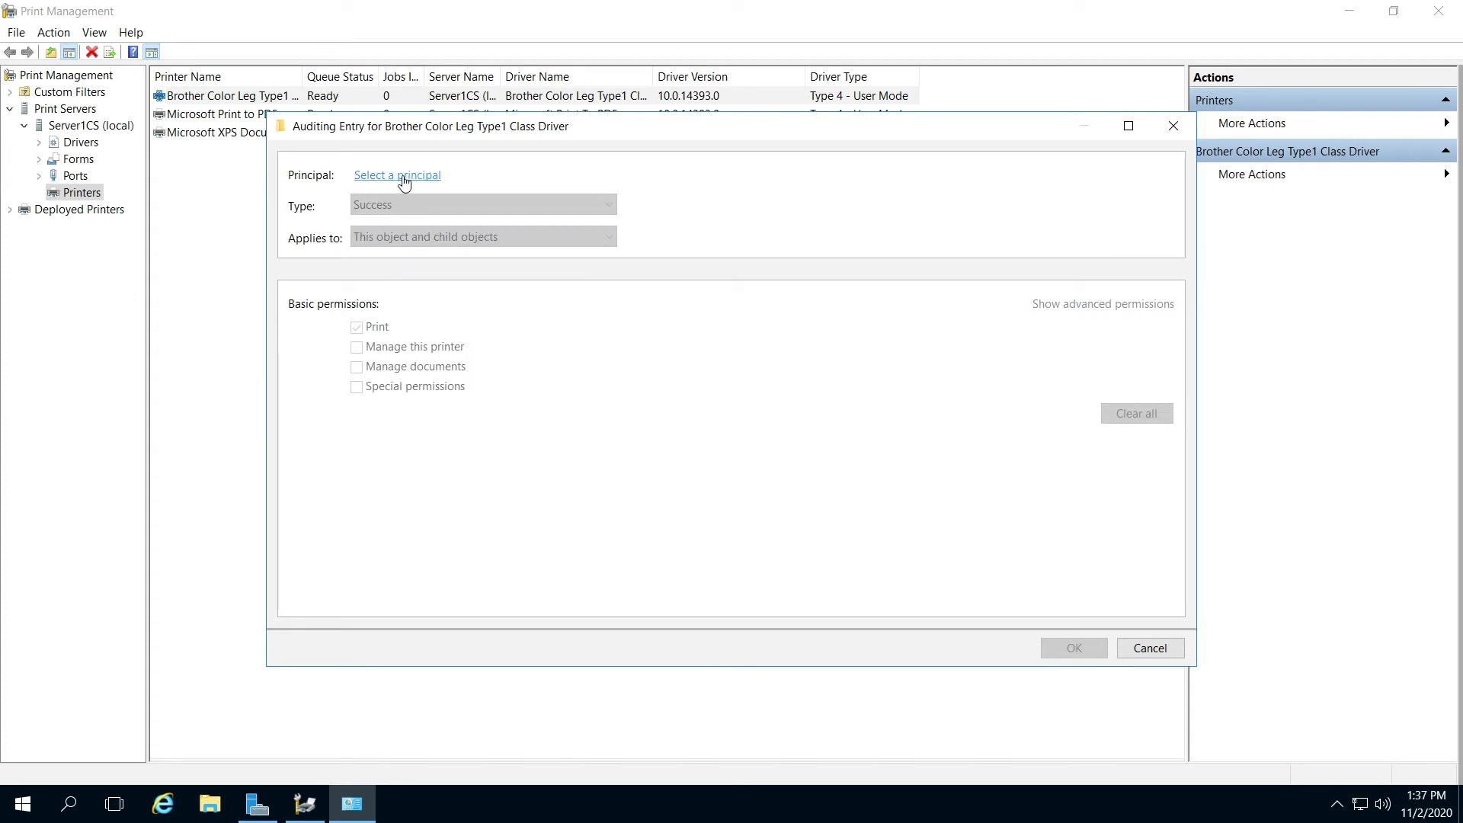
# - Search domain accounts for a principal, then cancel without choosing anyone for the new entry
pyautogui.click(396, 175)
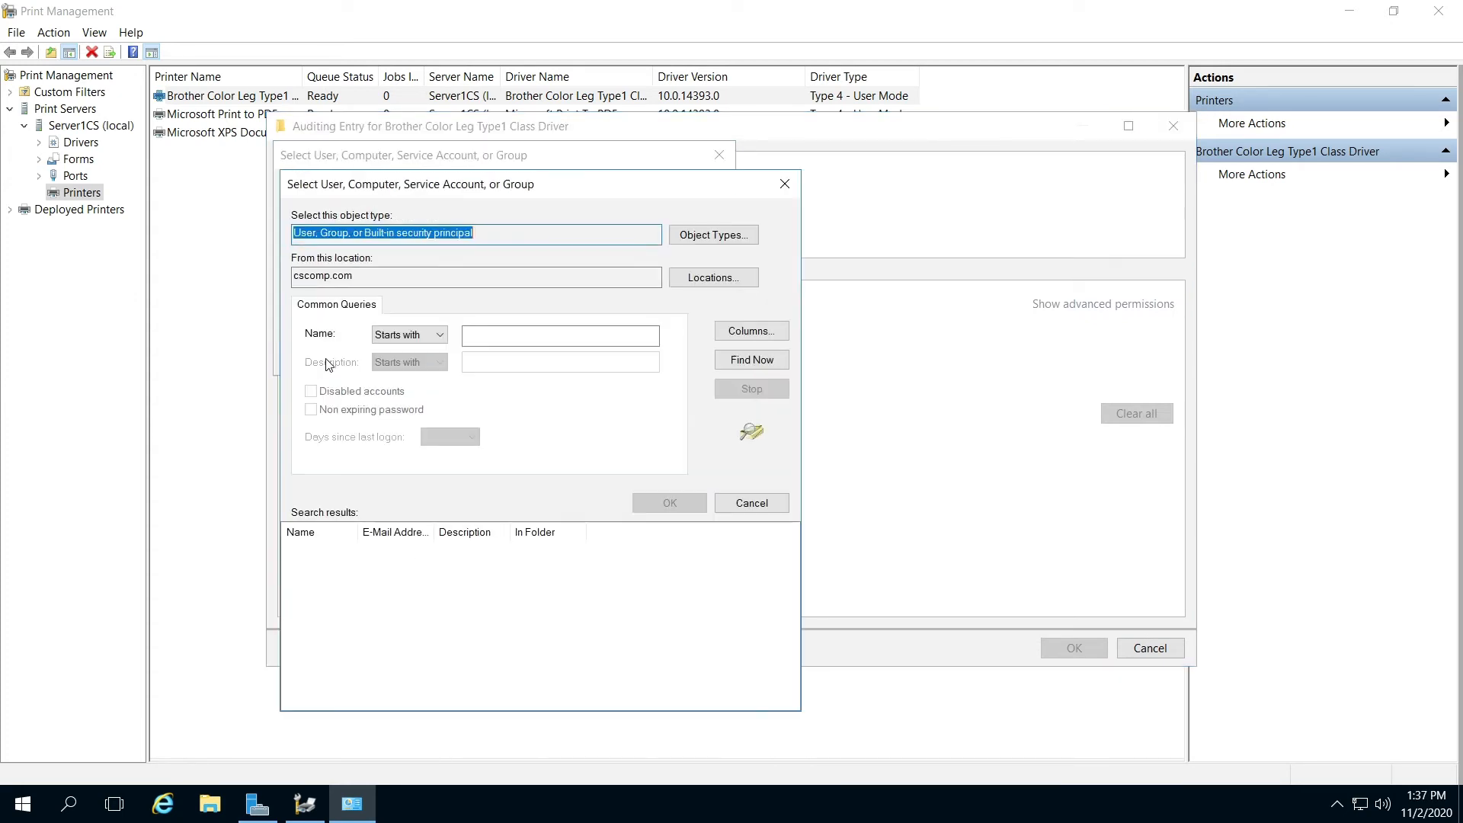
pyautogui.click(751, 359)
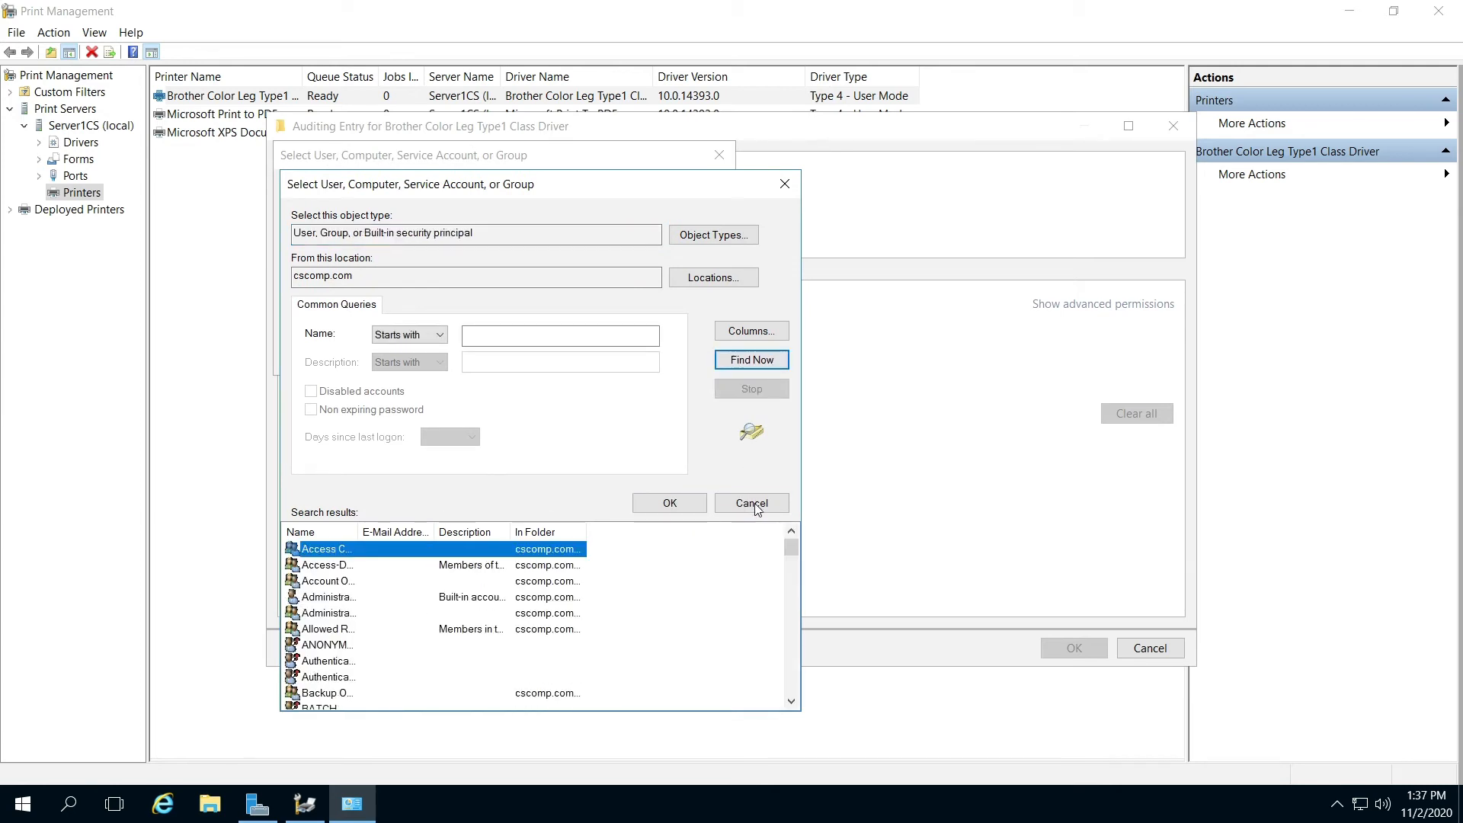
pyautogui.click(749, 501)
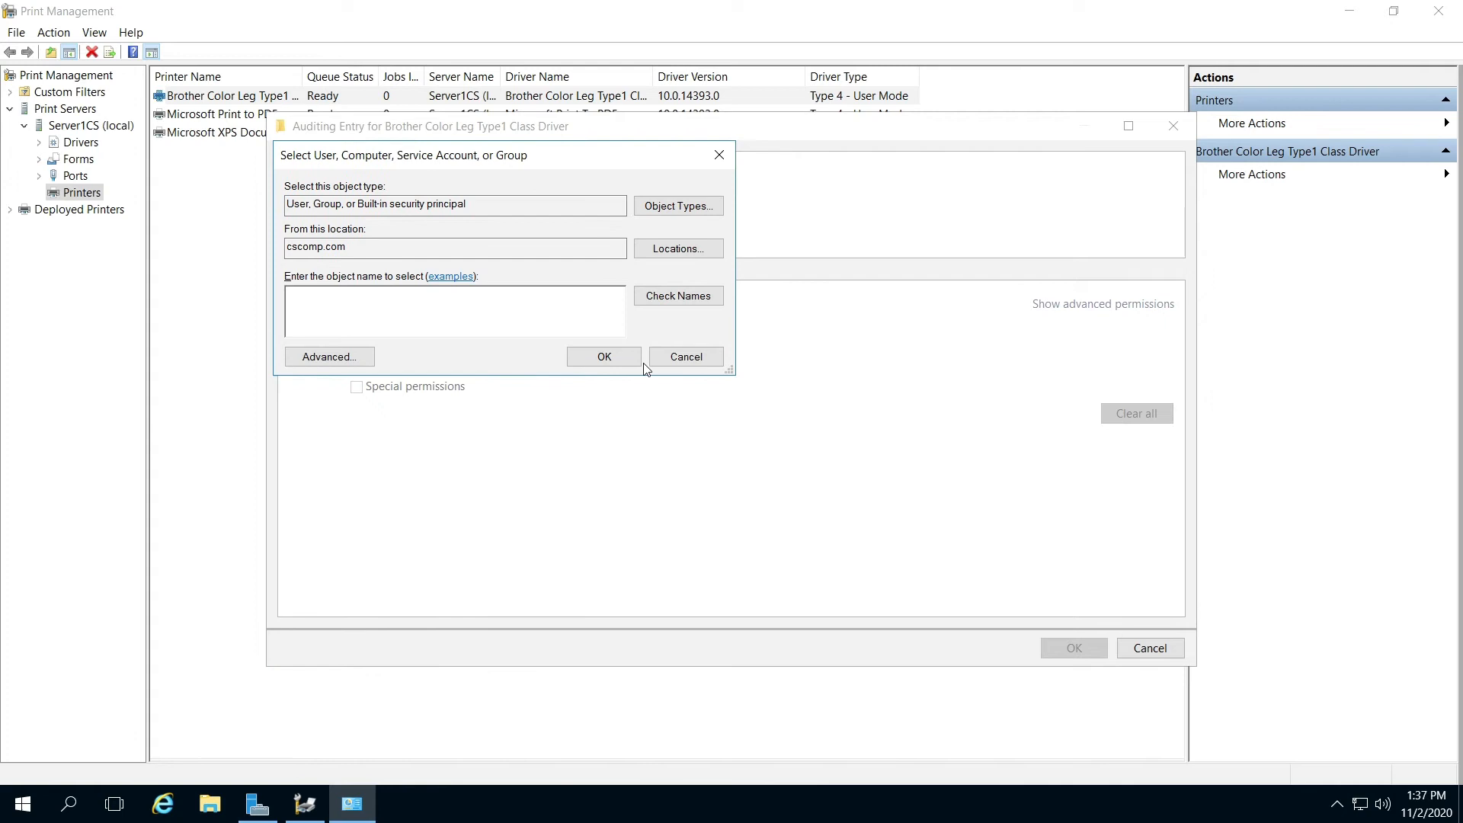
pyautogui.click(684, 355)
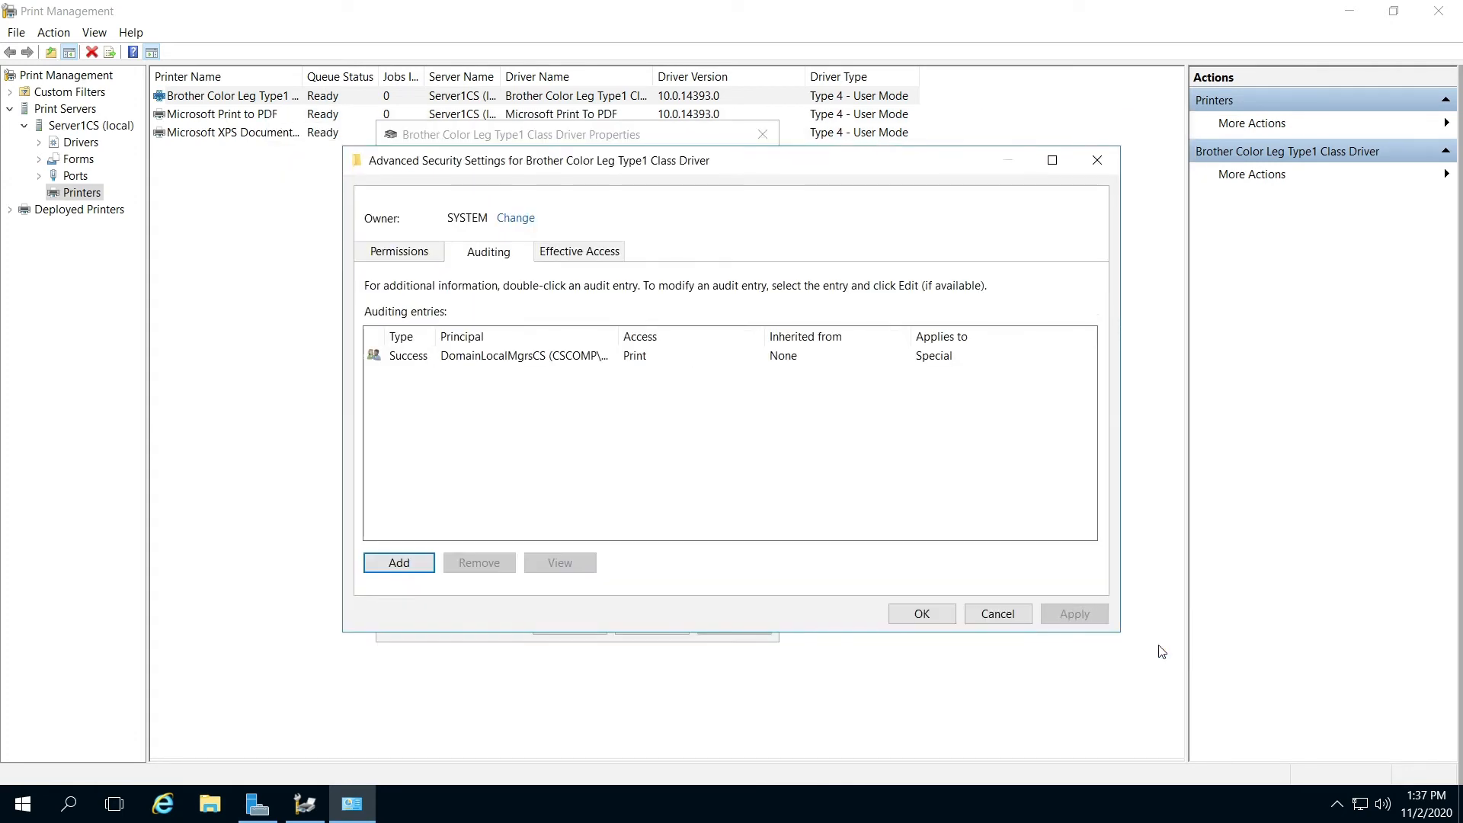
pyautogui.moveTo(512, 337)
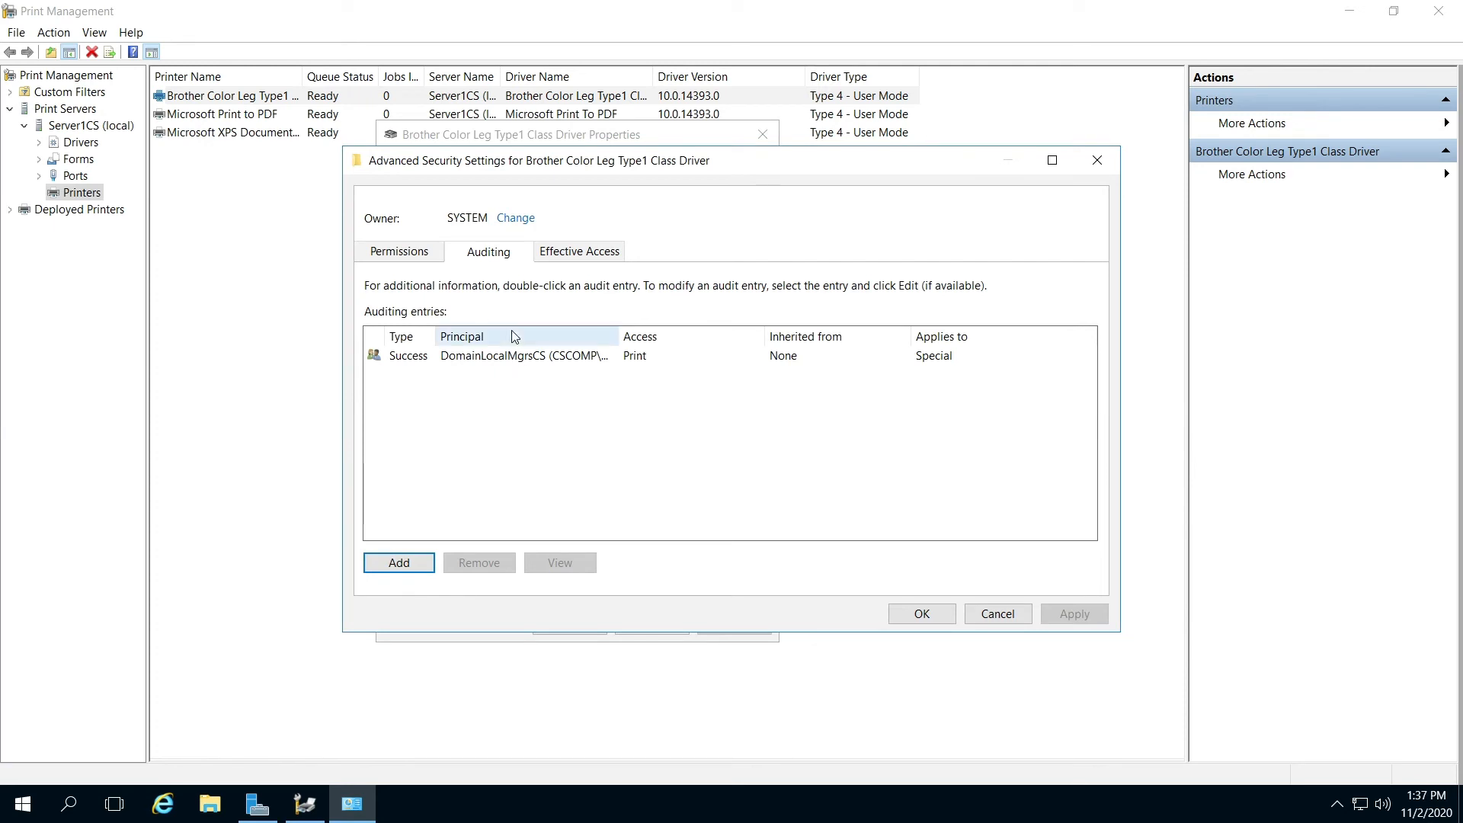
pyautogui.moveTo(494, 260)
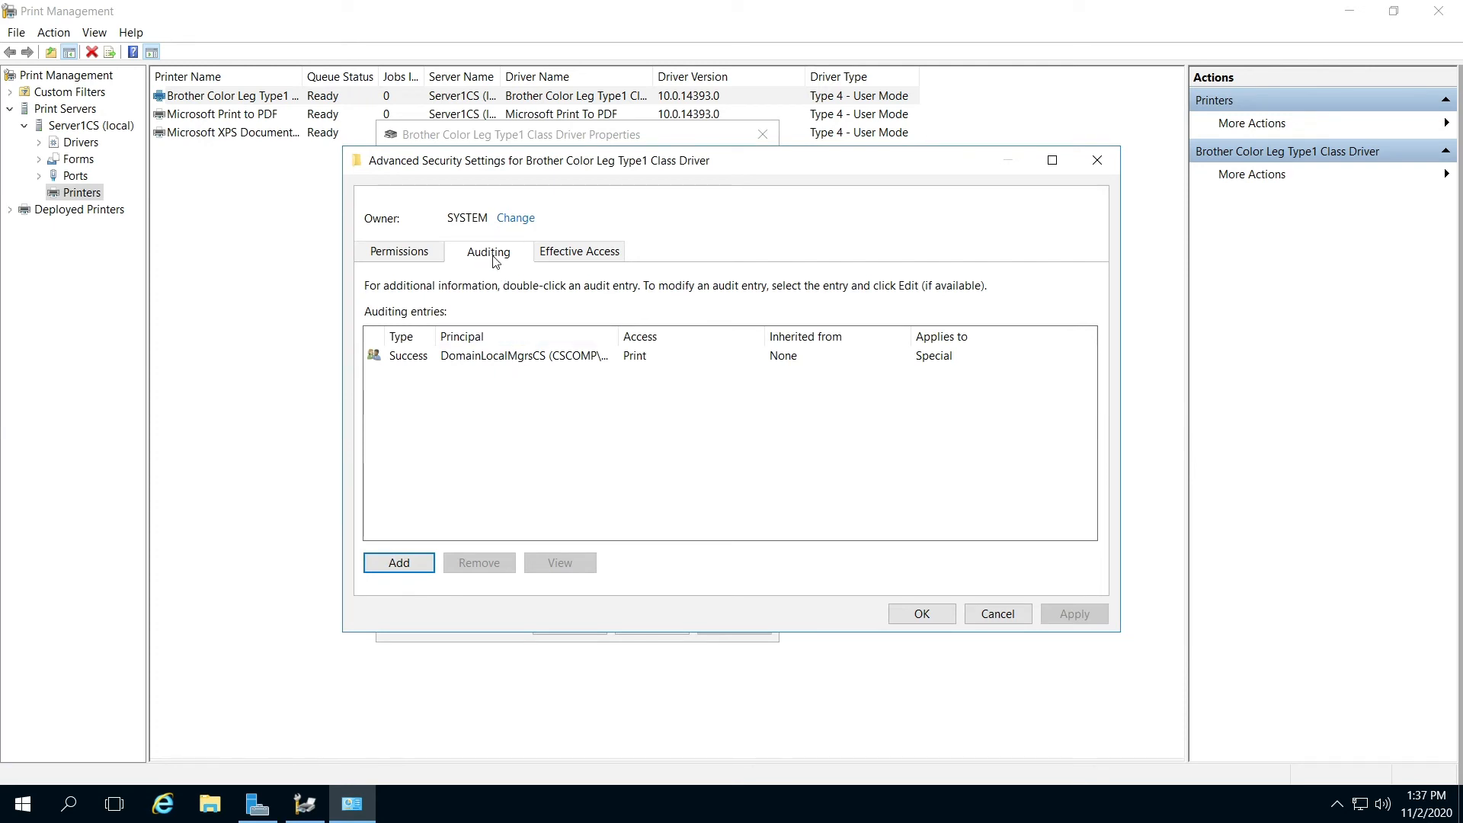
pyautogui.moveTo(555, 364)
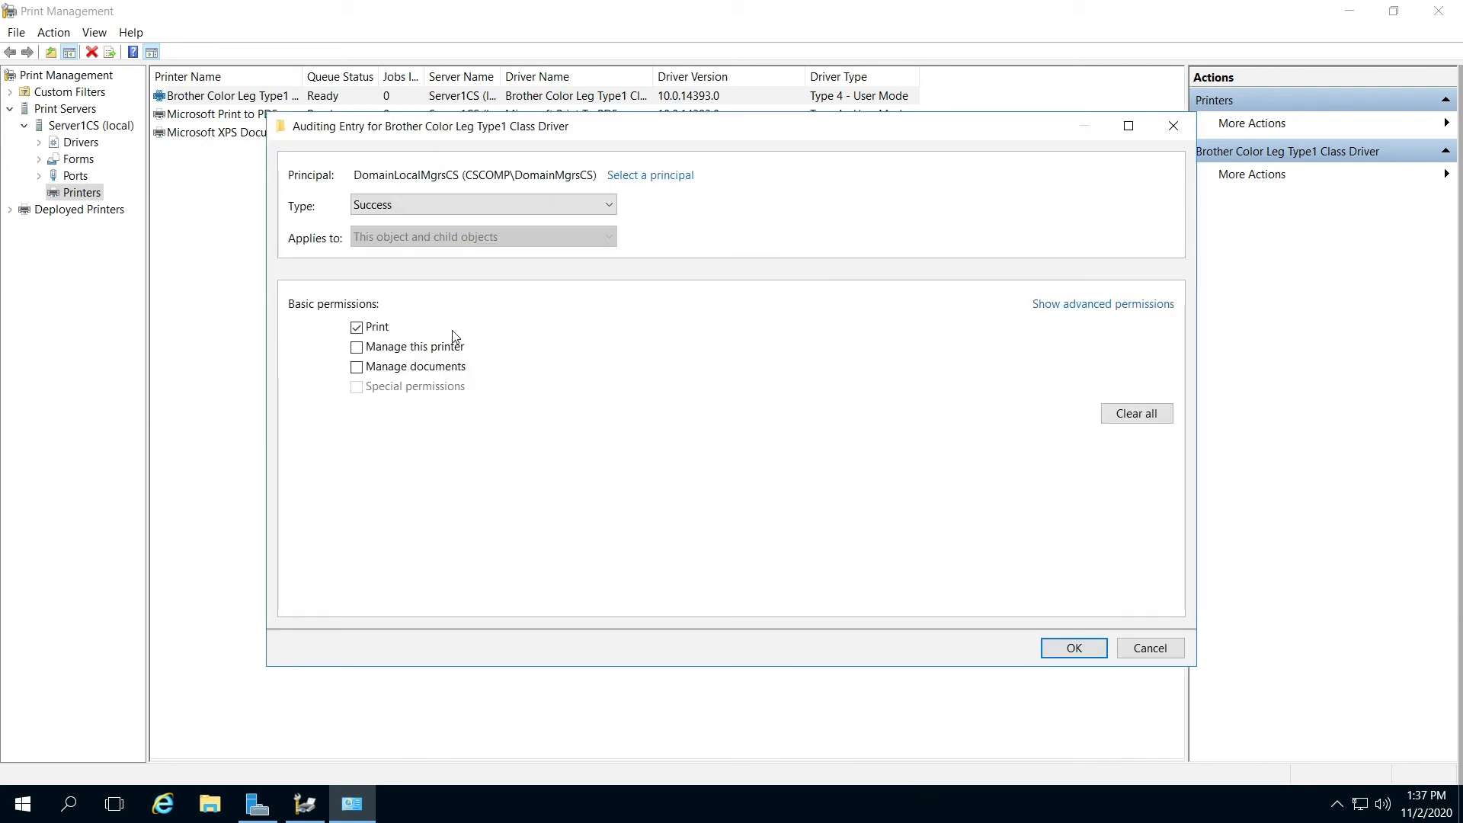
# - Change the DomainLocalMgrsCS auditing entry's type from Success to Fail and save it
pyautogui.click(481, 204)
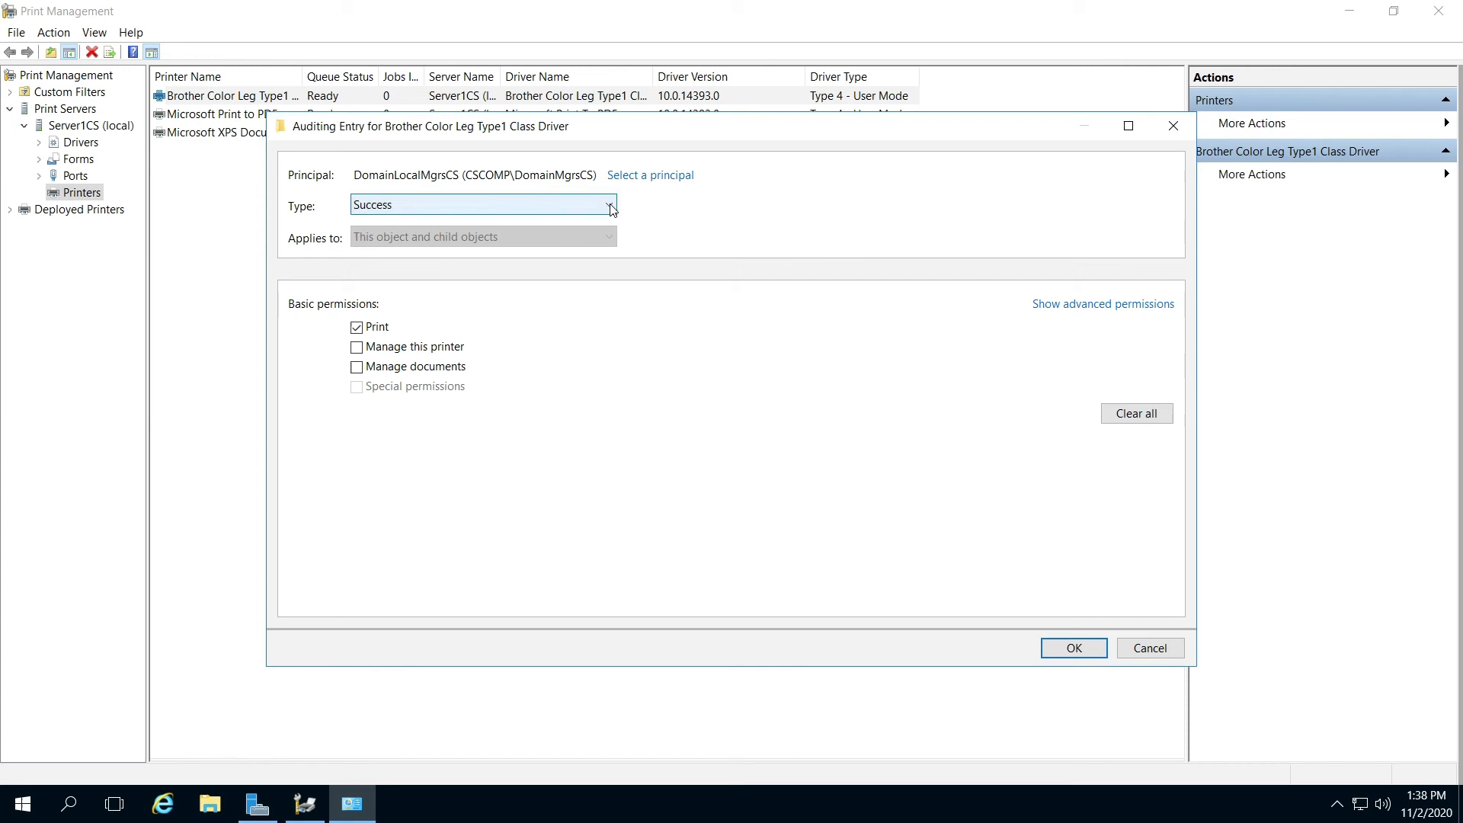
pyautogui.click(609, 206)
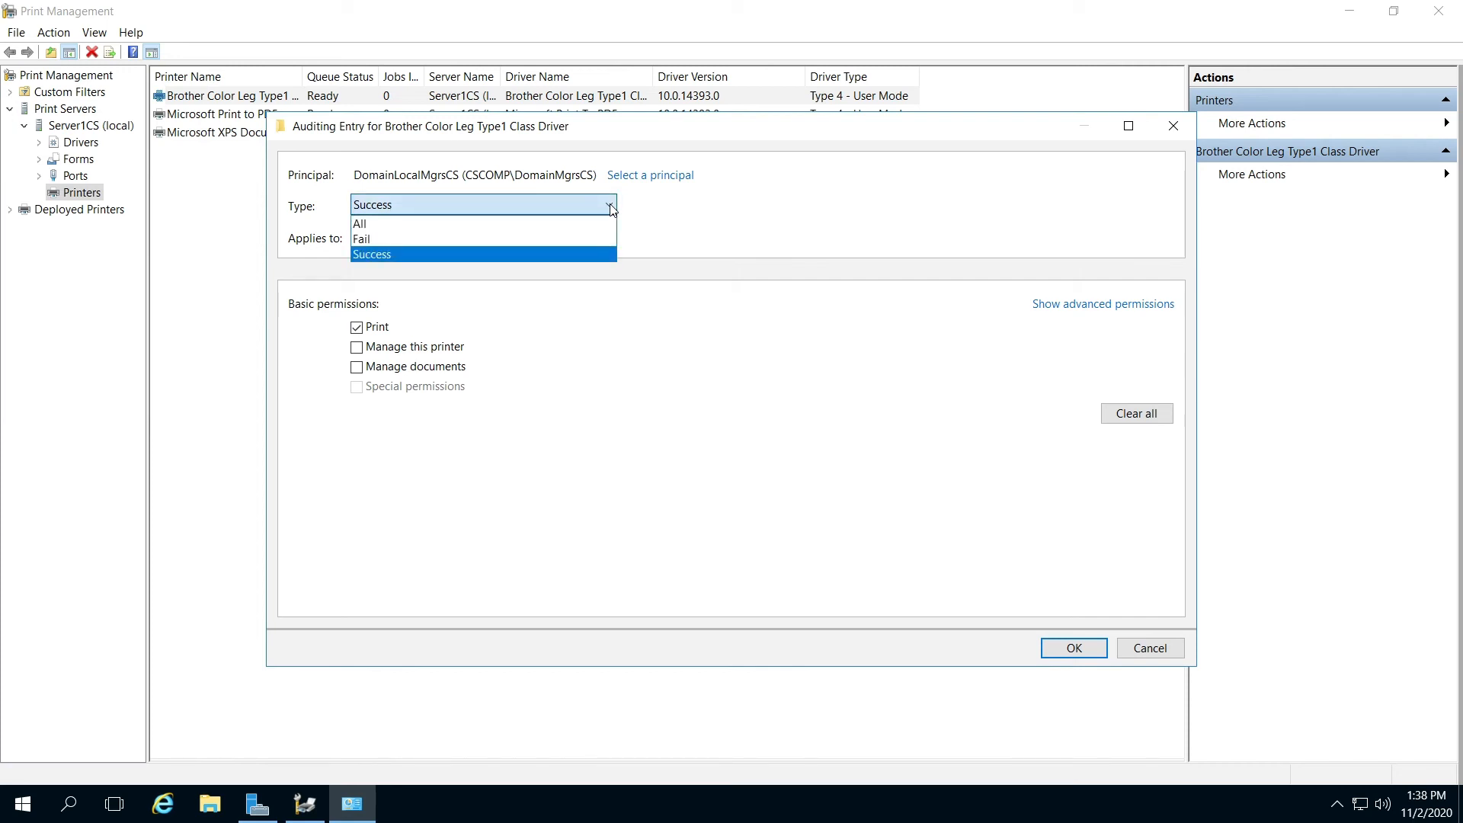
pyautogui.moveTo(443, 239)
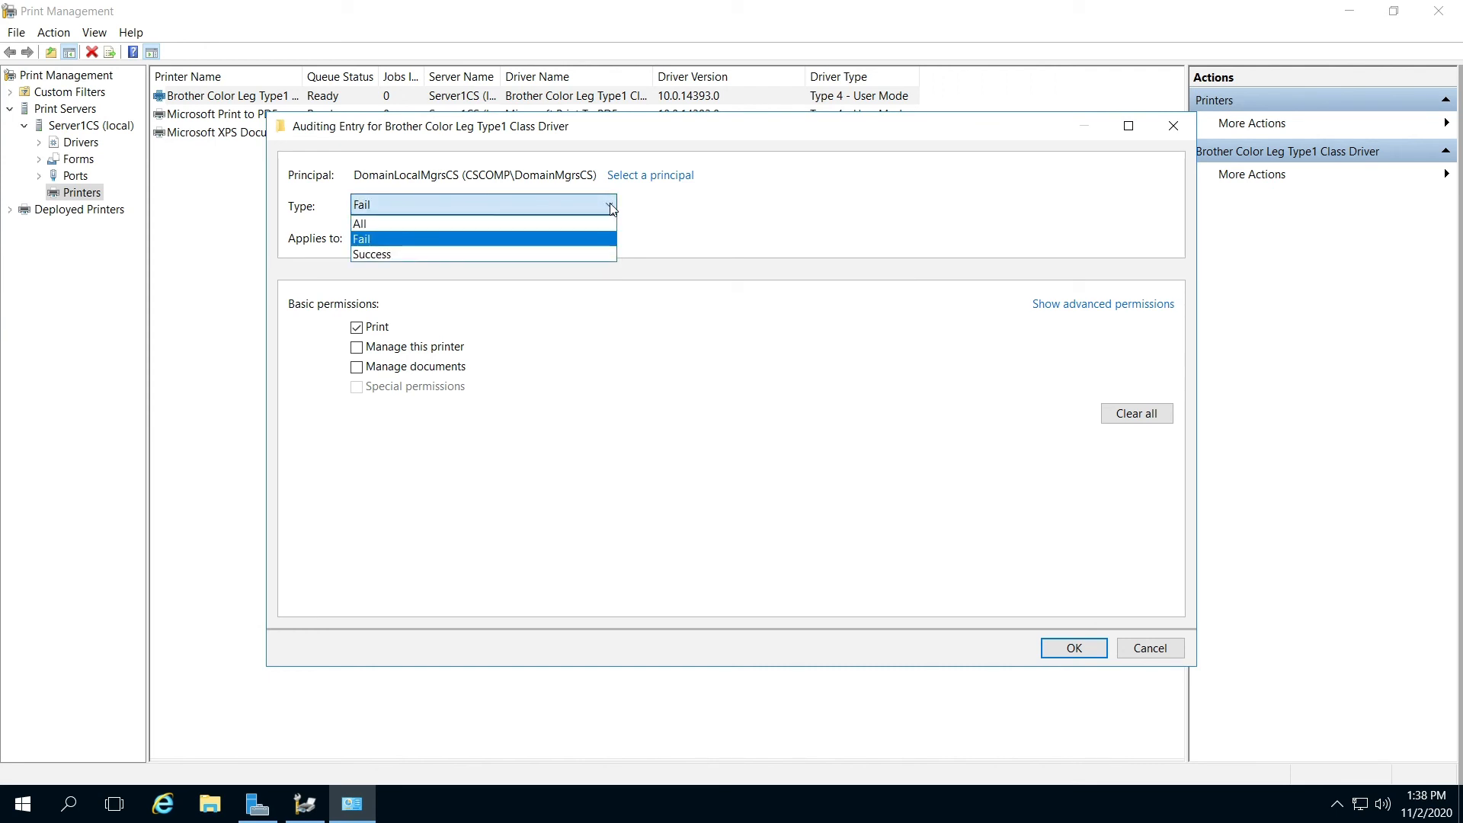
pyautogui.click(361, 240)
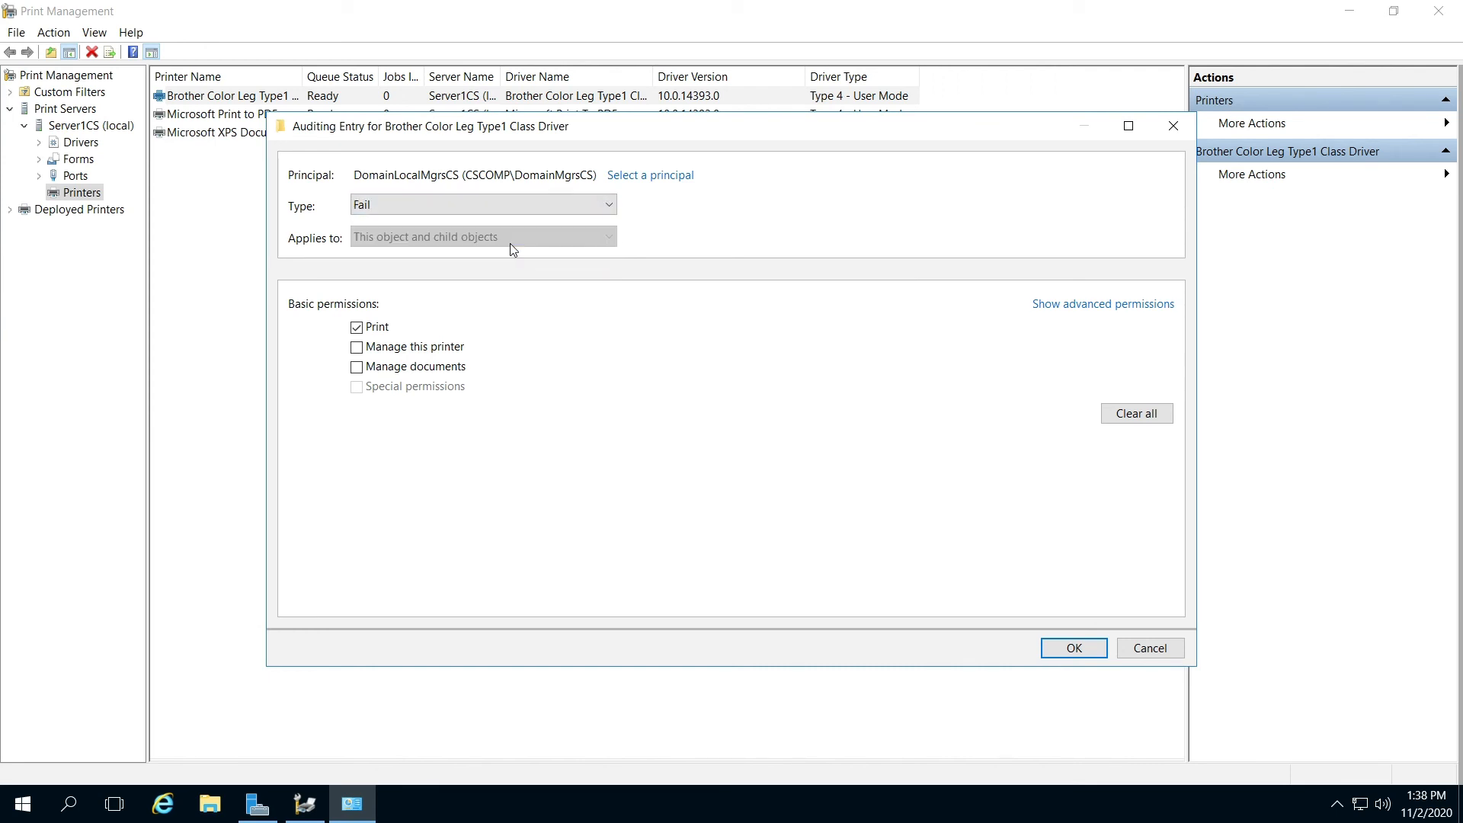
pyautogui.moveTo(431, 379)
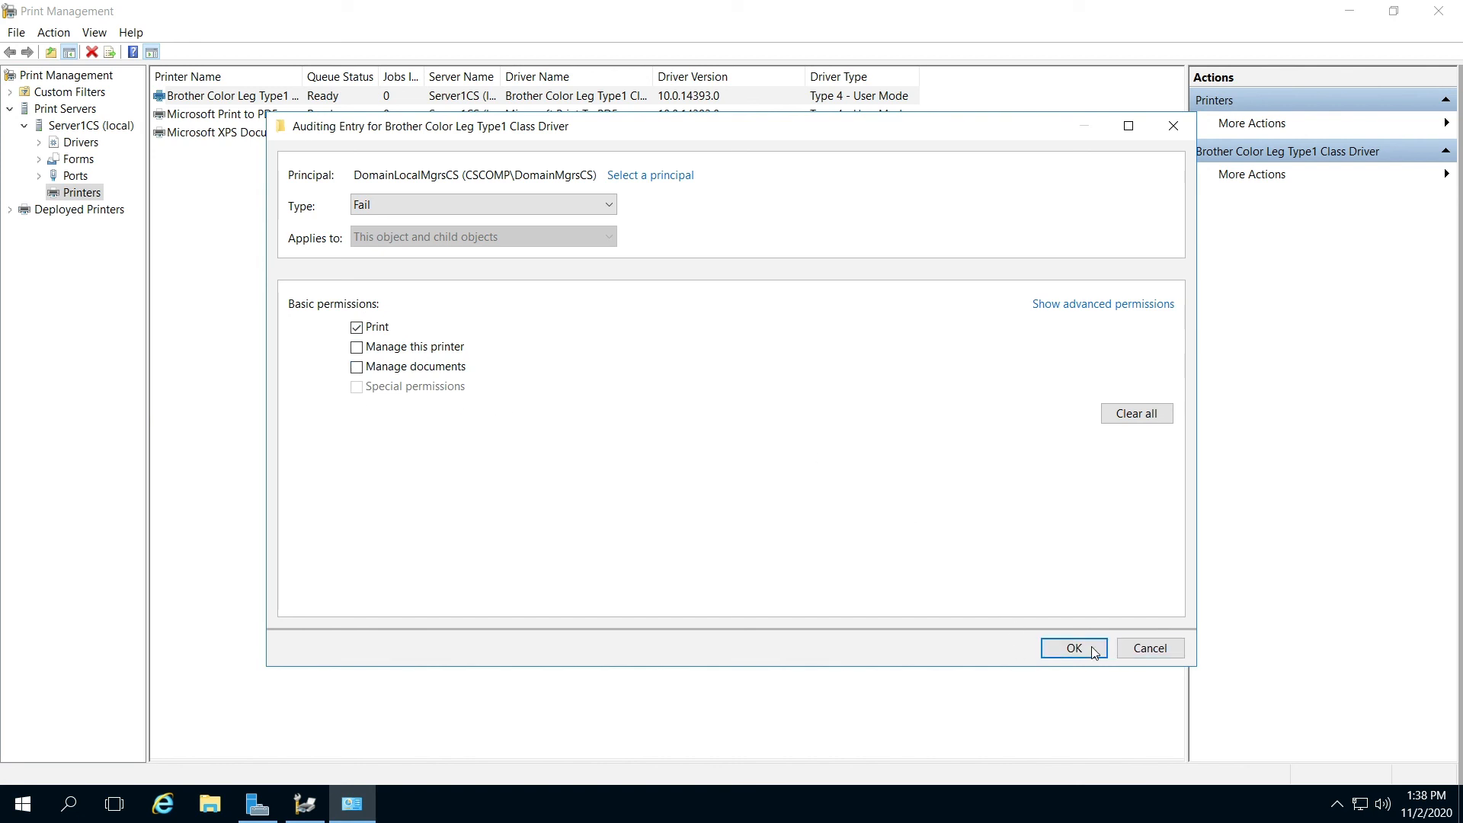
pyautogui.click(1072, 648)
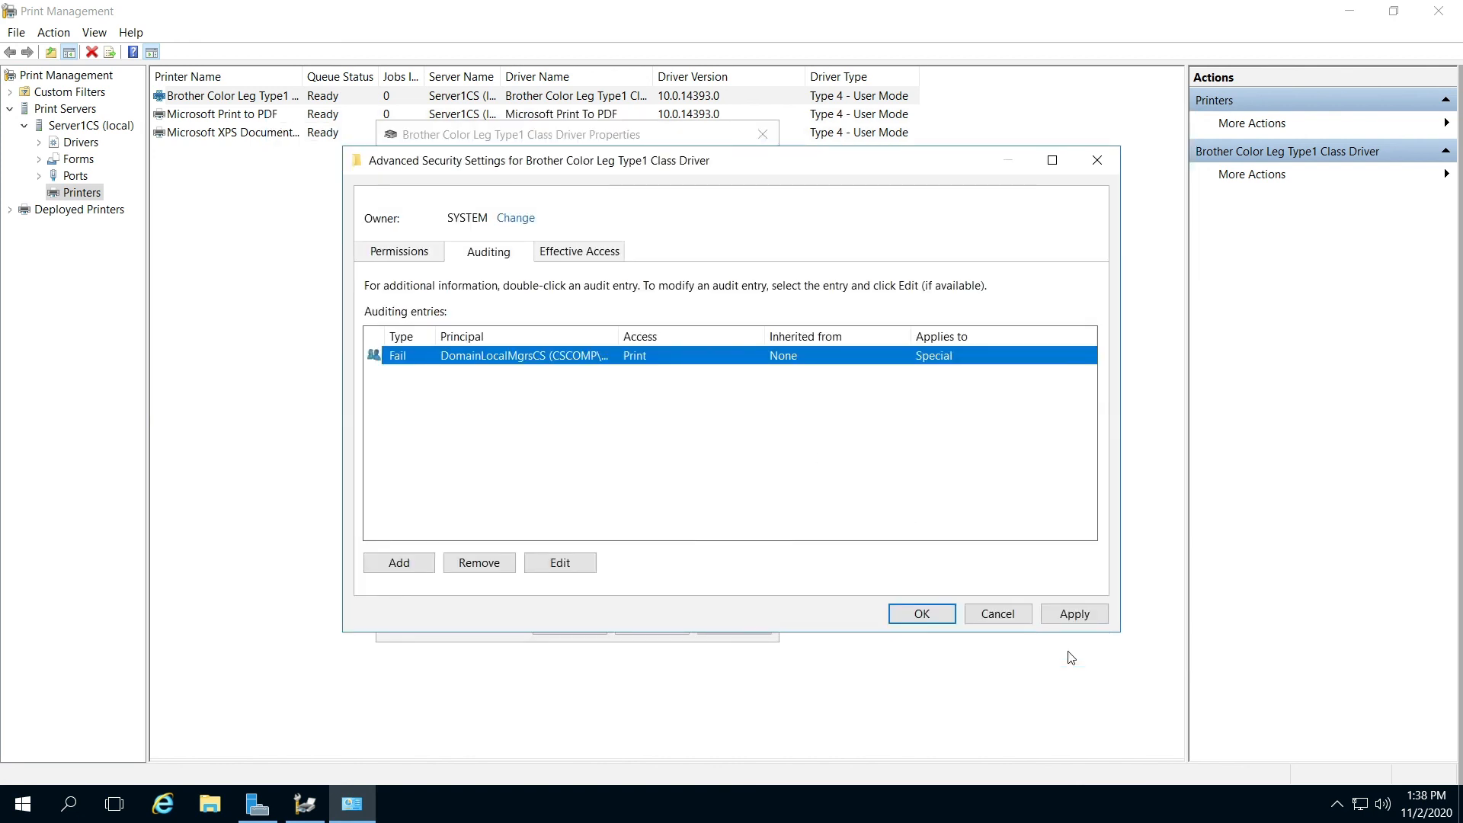
pyautogui.moveTo(920, 614)
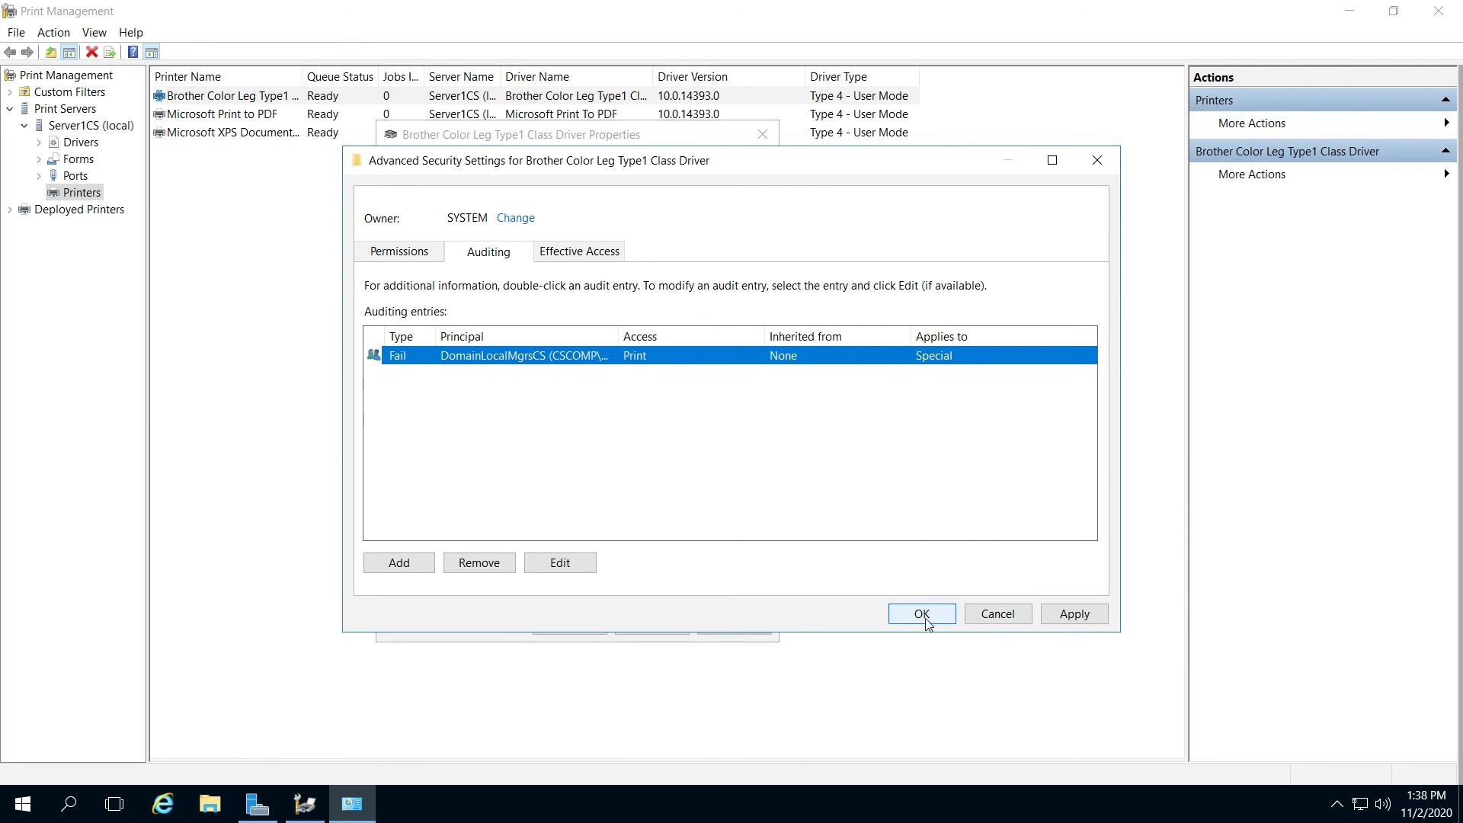